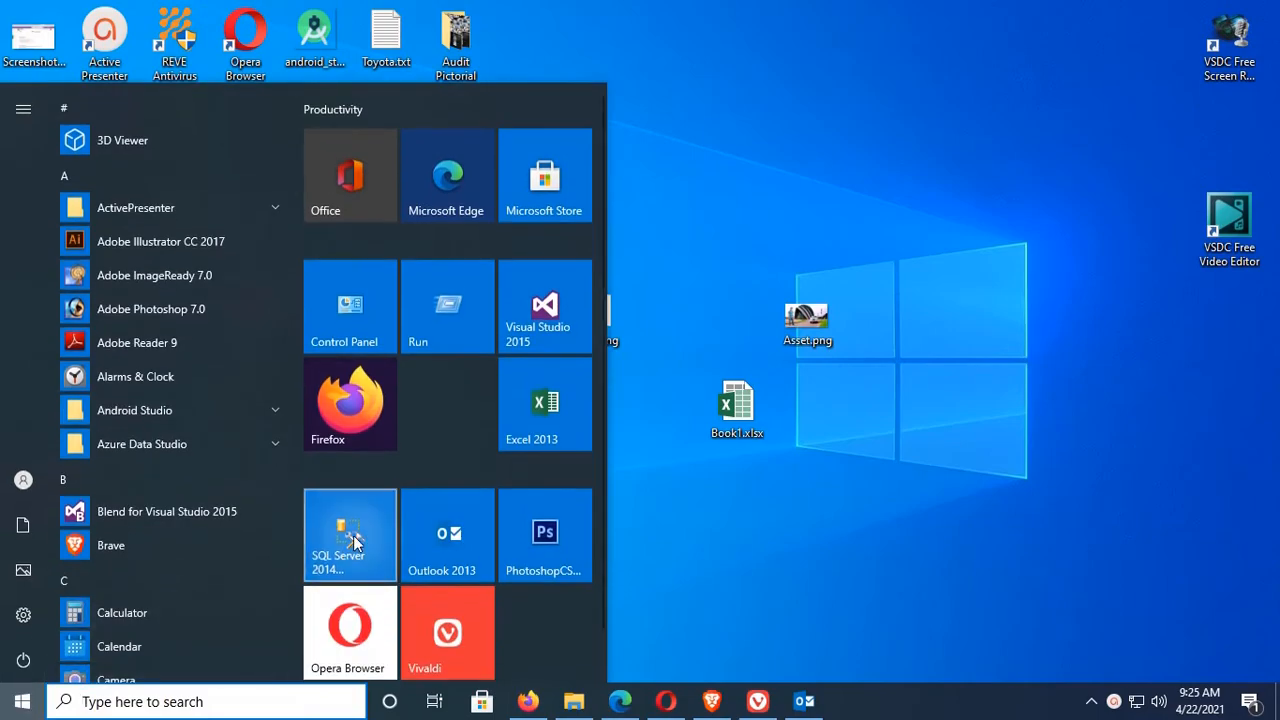
Launch SSMS, connect to catalog-svr, and open a blank query window on ITDB.
click(349, 534)
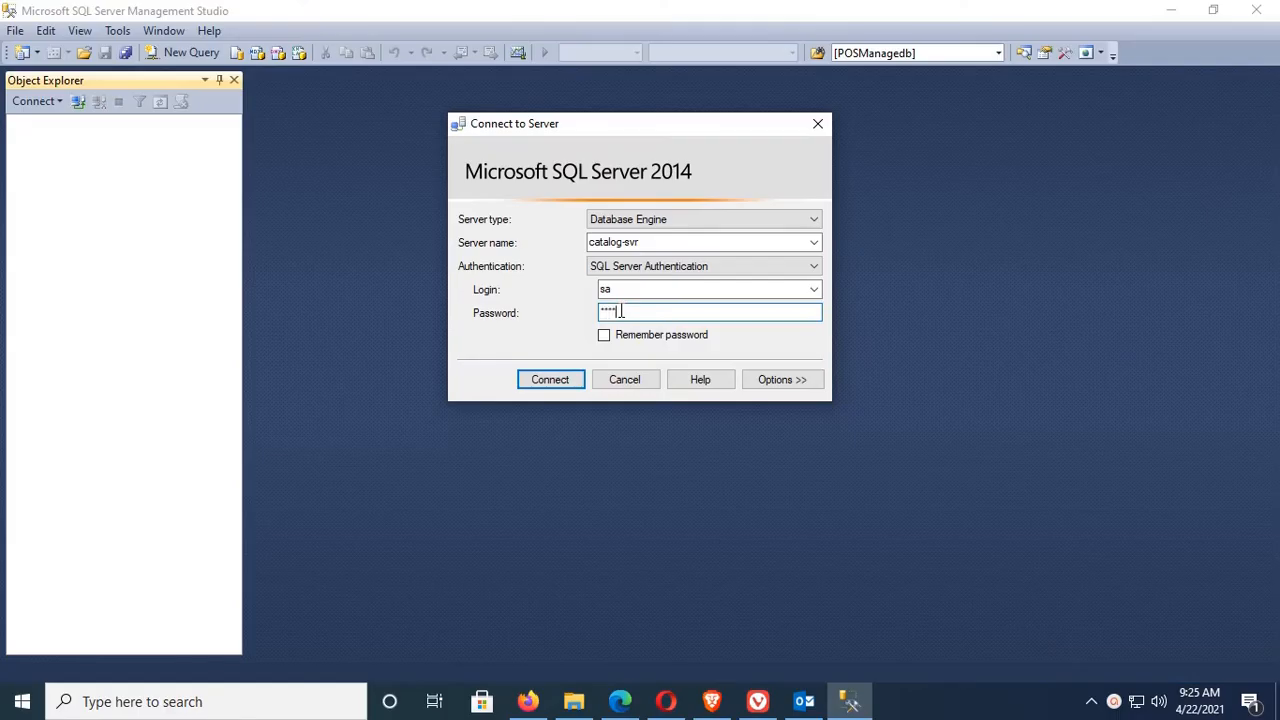
click(549, 379)
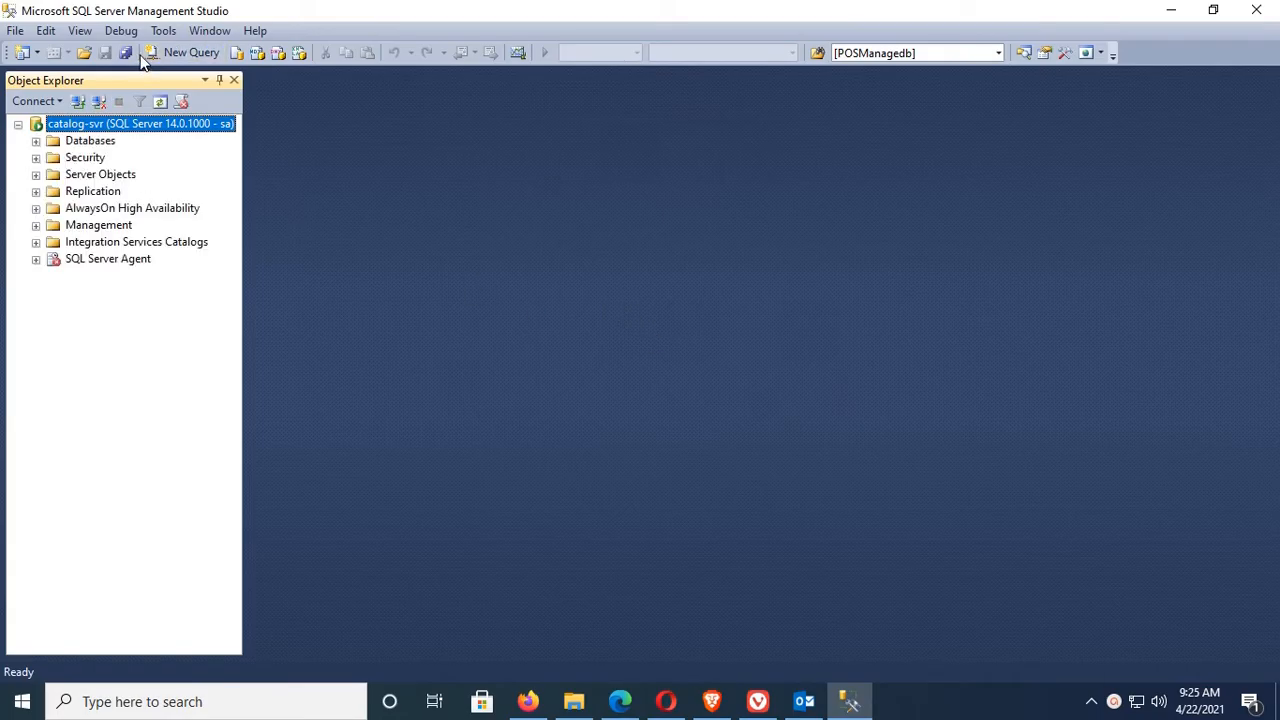
click(190, 52)
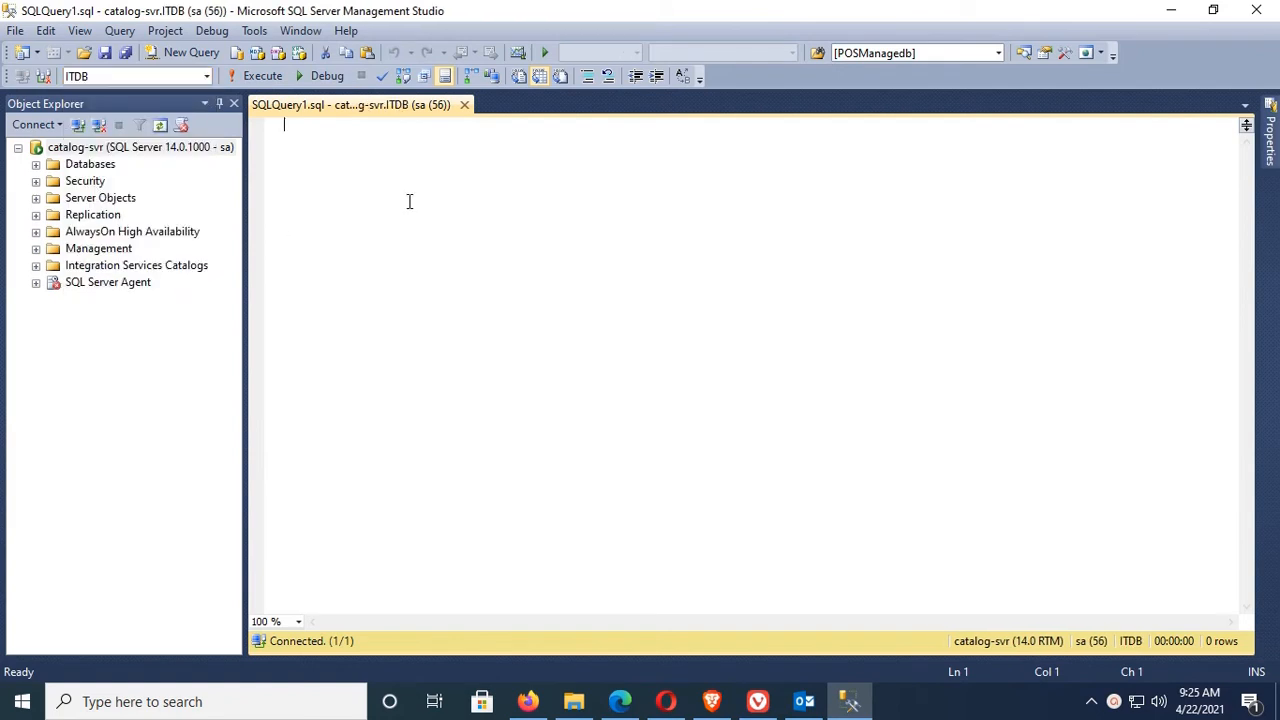
Run a SELECT query against BoothTable.
text(select * from)
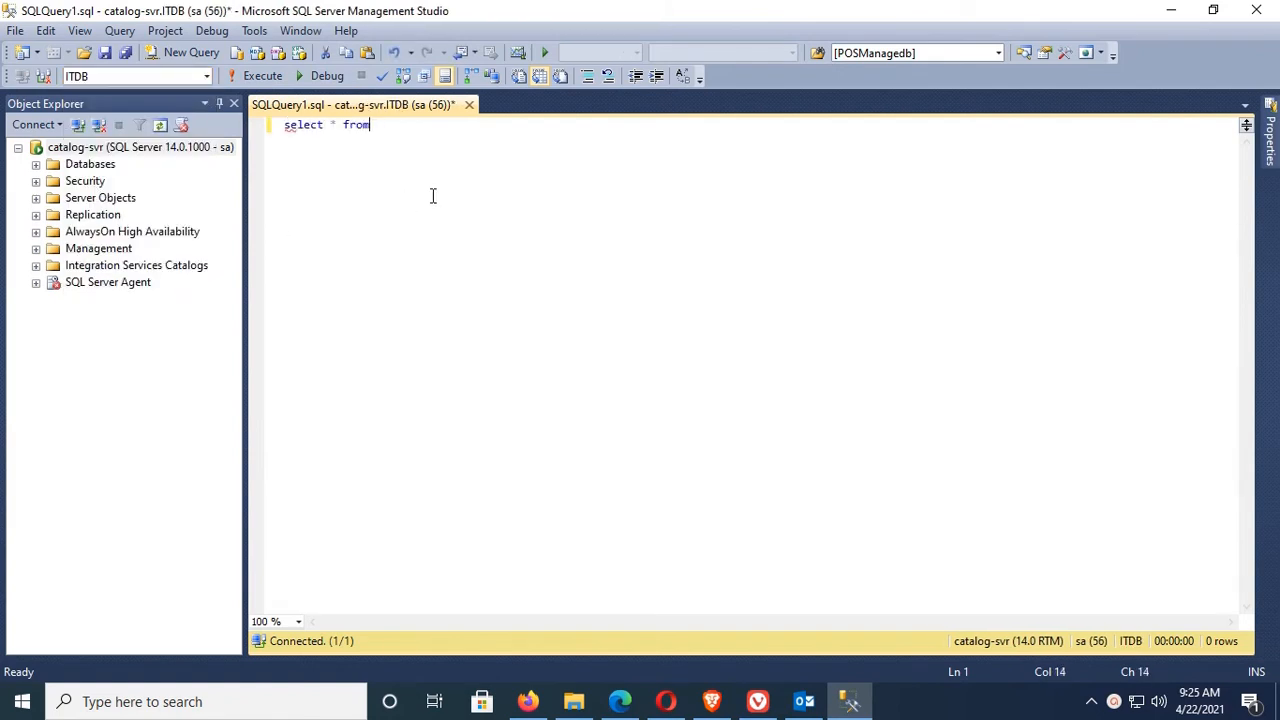
text(boo)
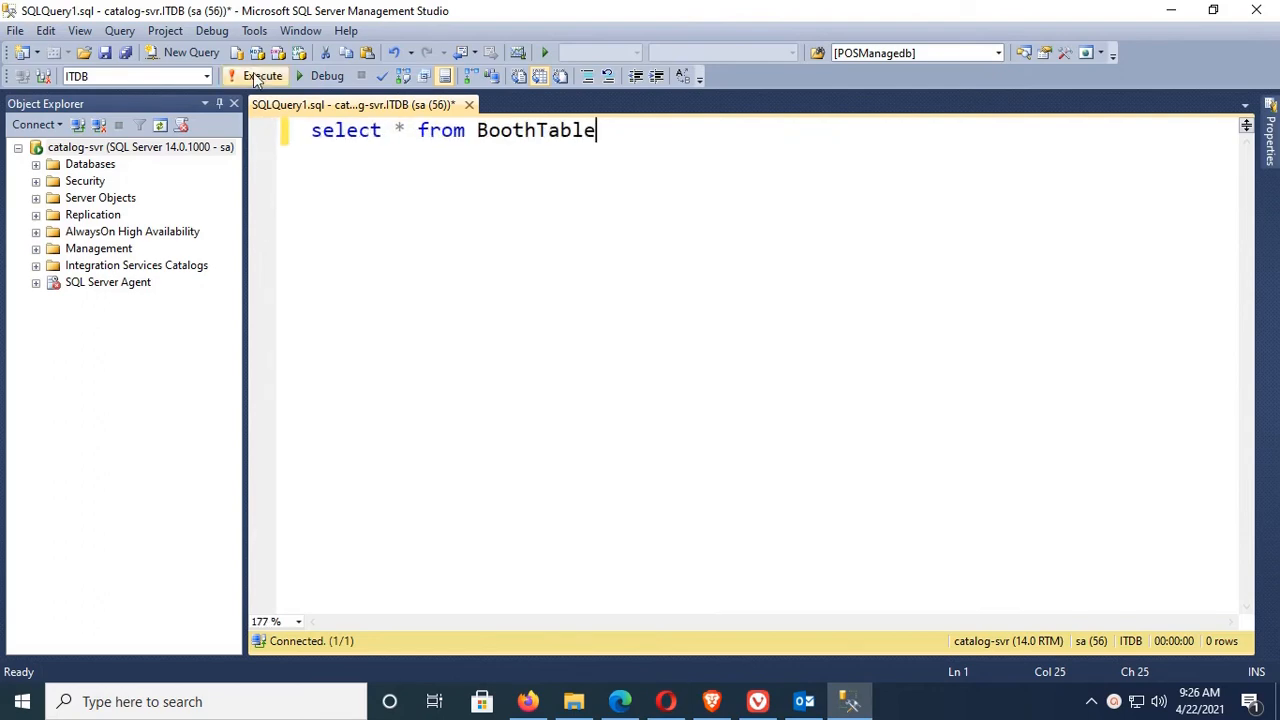
click(261, 76)
text(LoginName)
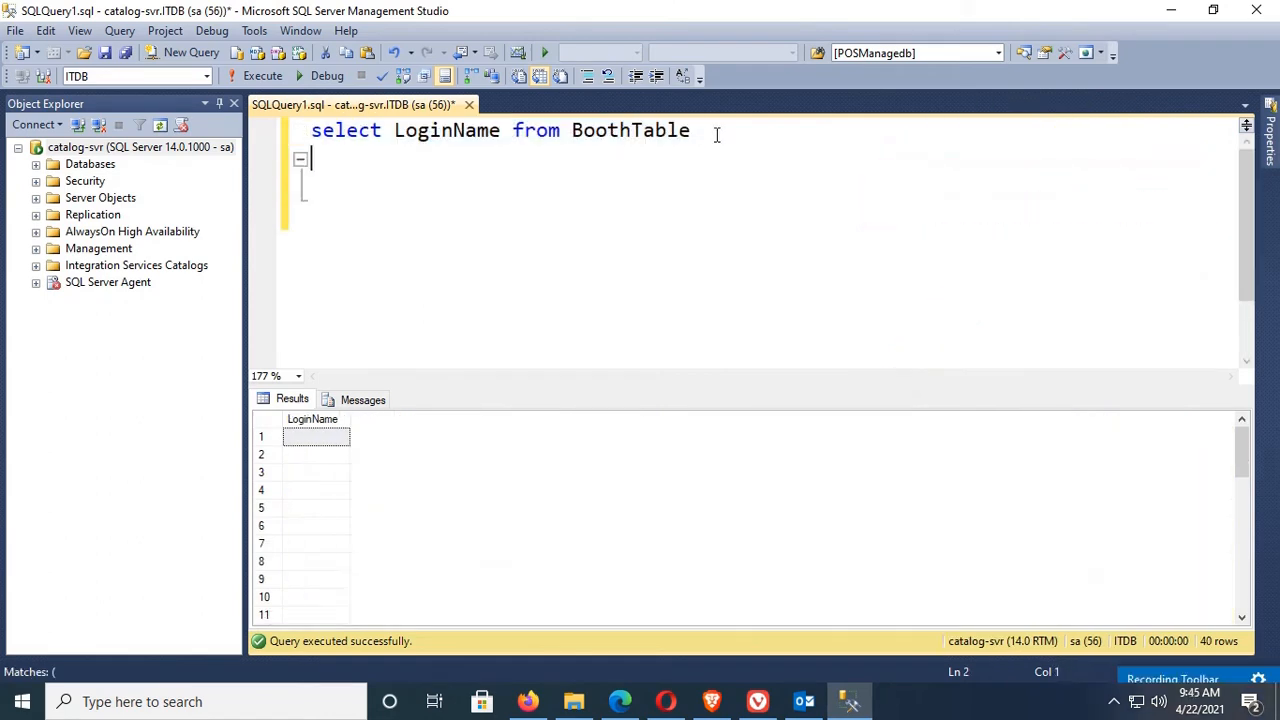
Type SELECT LoginName FROM BoothTable s with a Count(*) column for a second query.
text(select LoginName from BoothTable s)
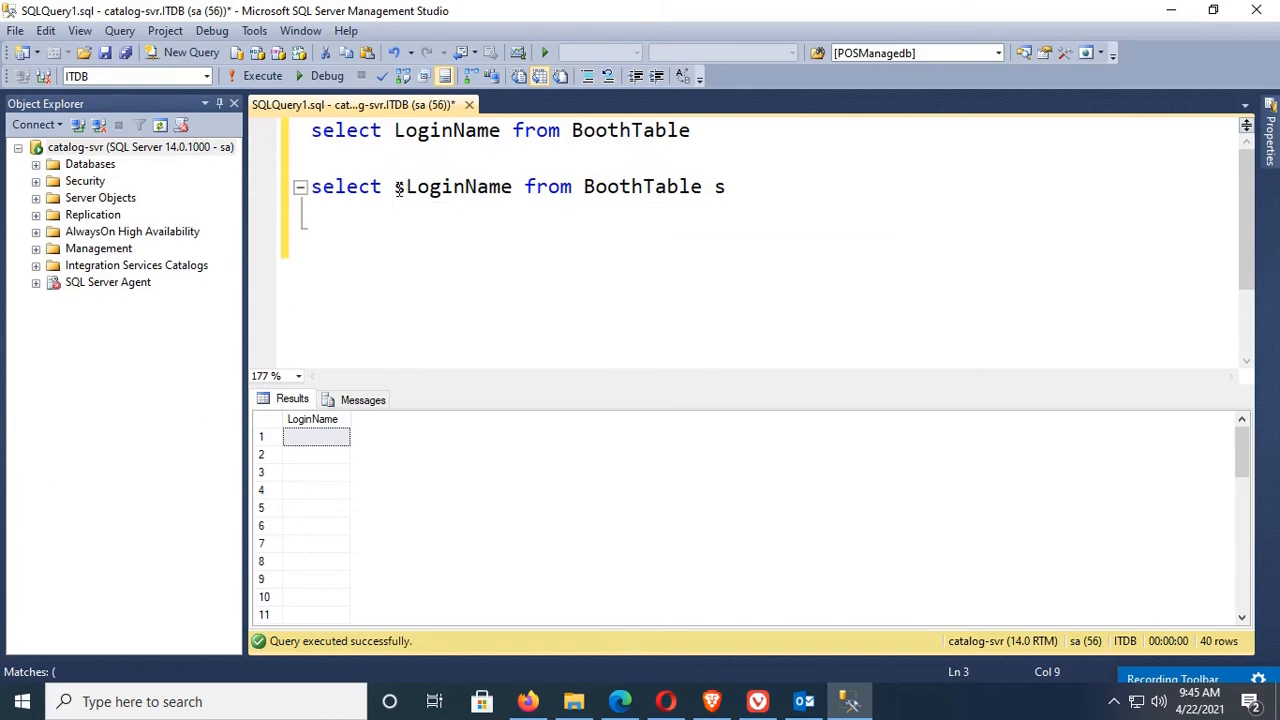
text(.)
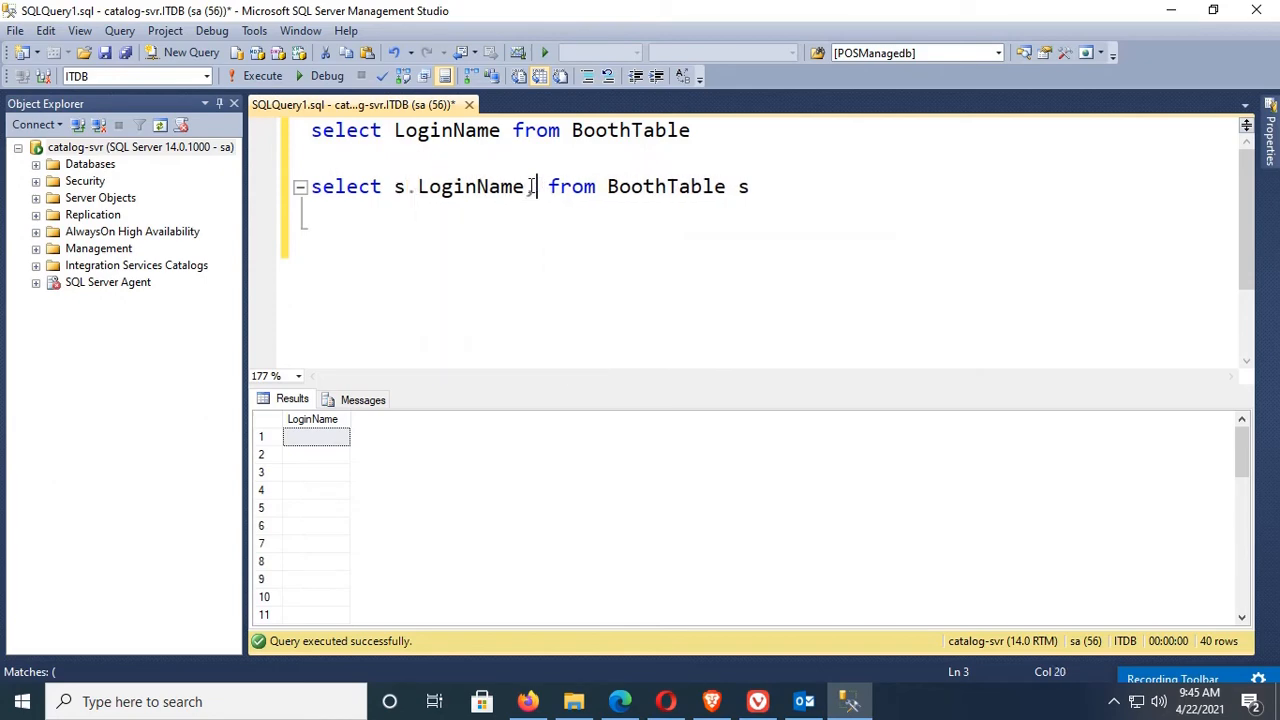
text(Count()
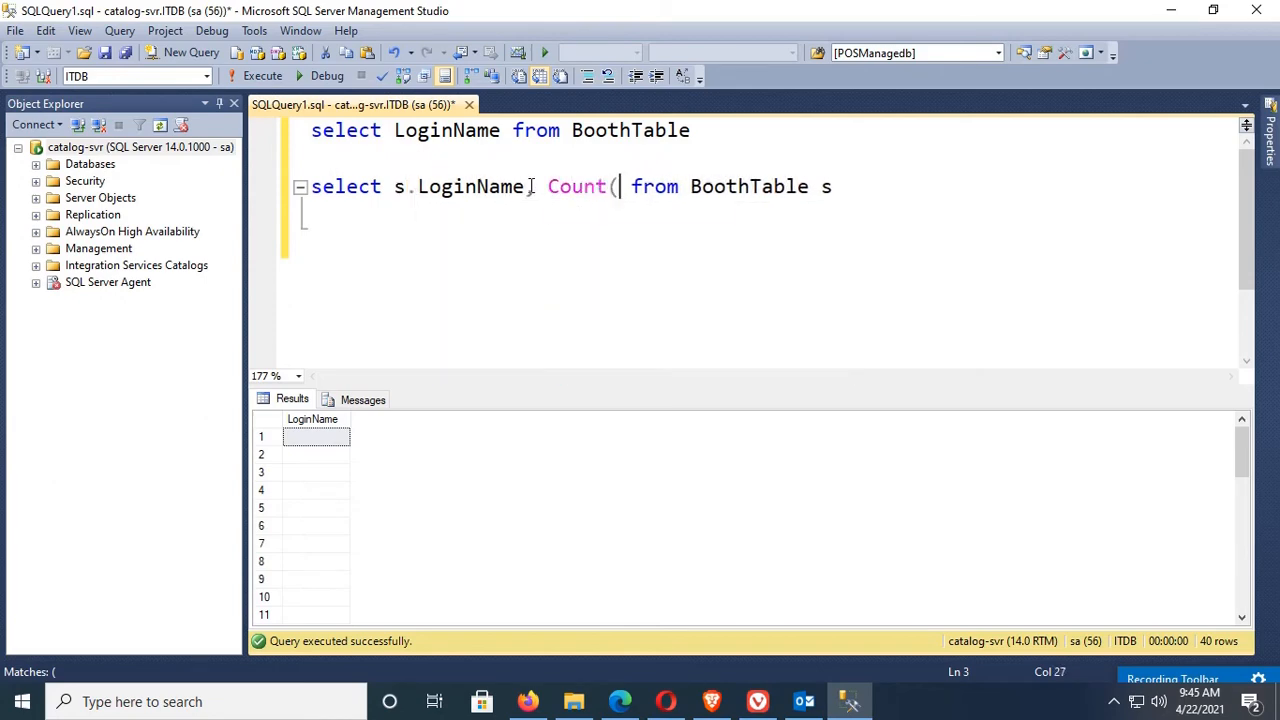
text(*))
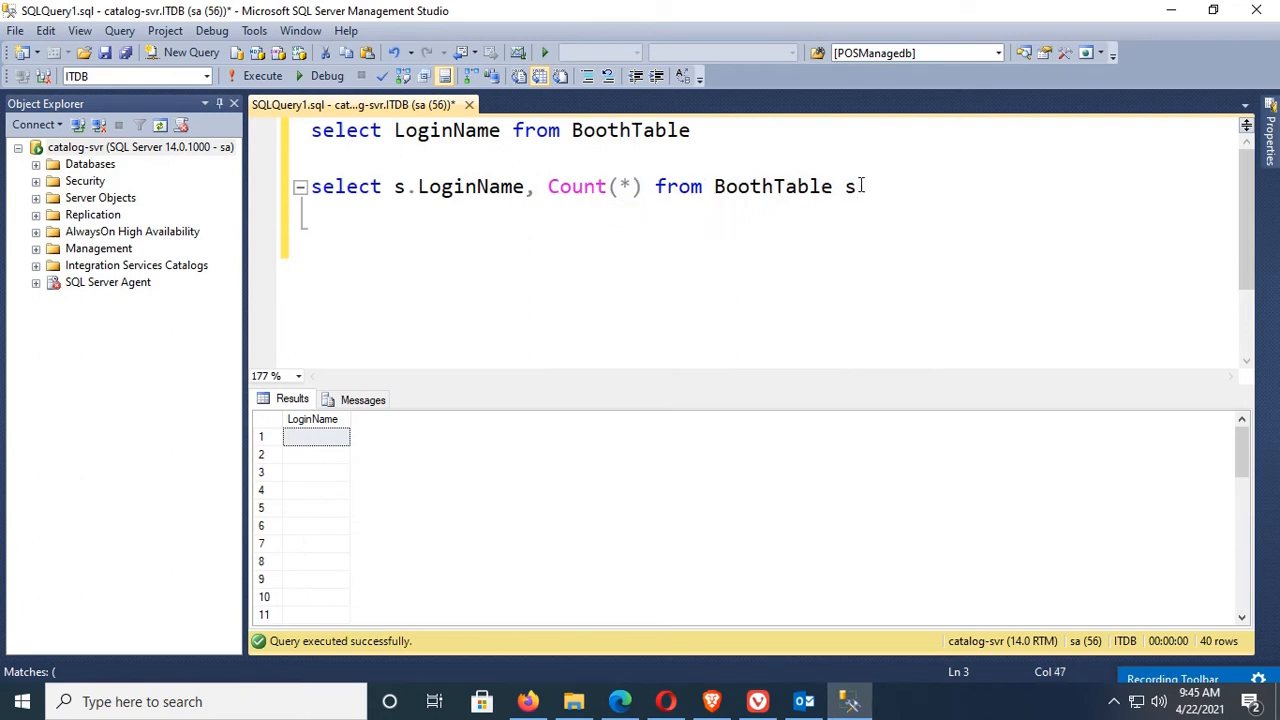
Add GROUP BY s.LoginName HAVING count(*)>1, run it, and inspect the itadmin and NULL rows.
text(gr)
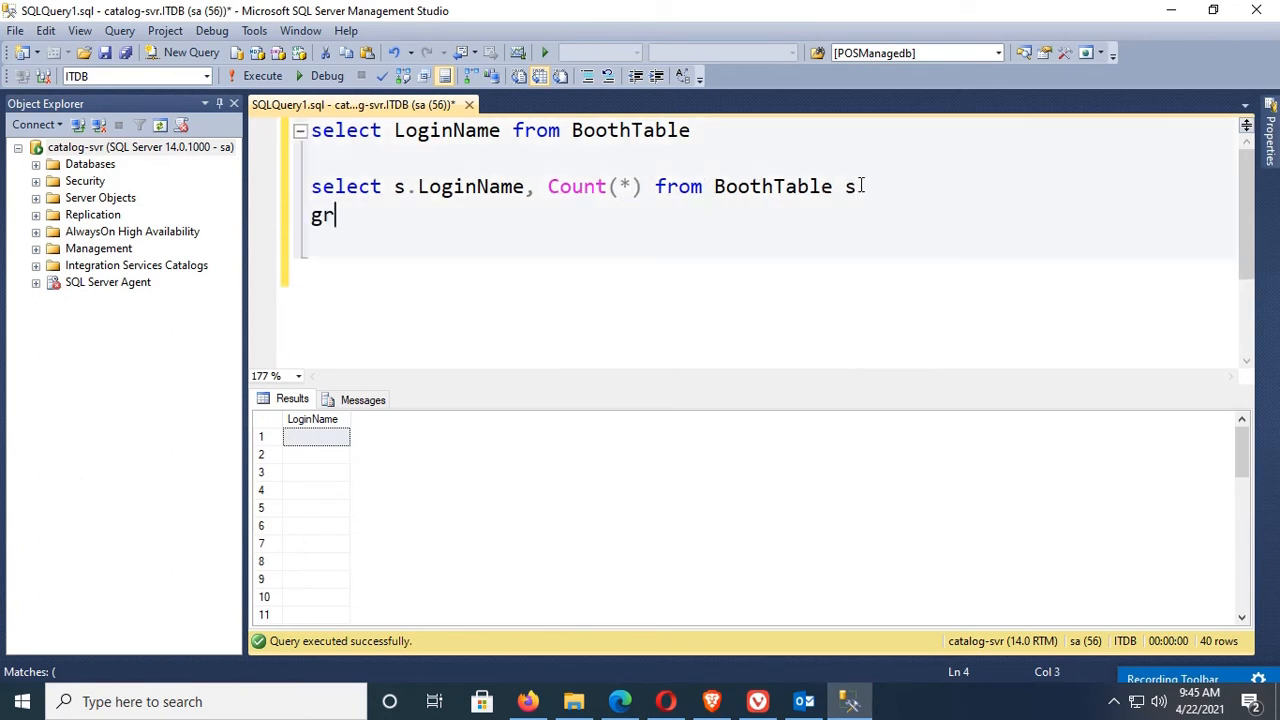
text(oup by s.)
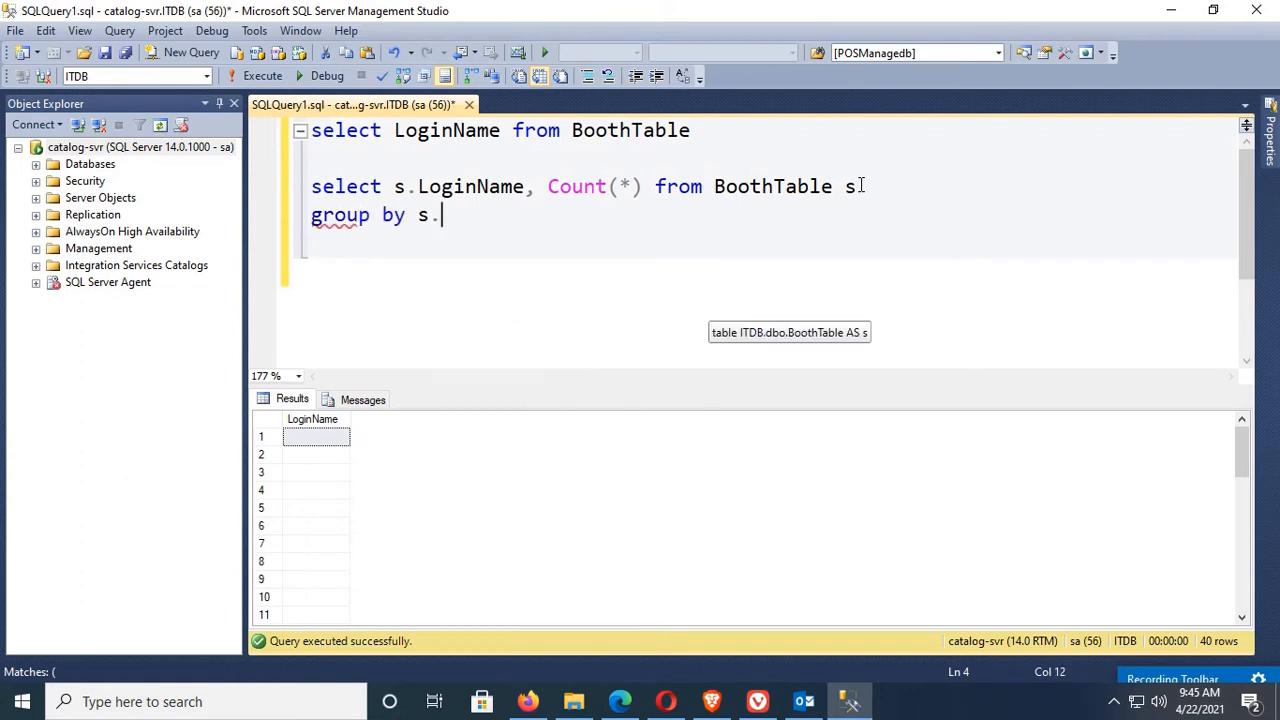
text(LoginName)
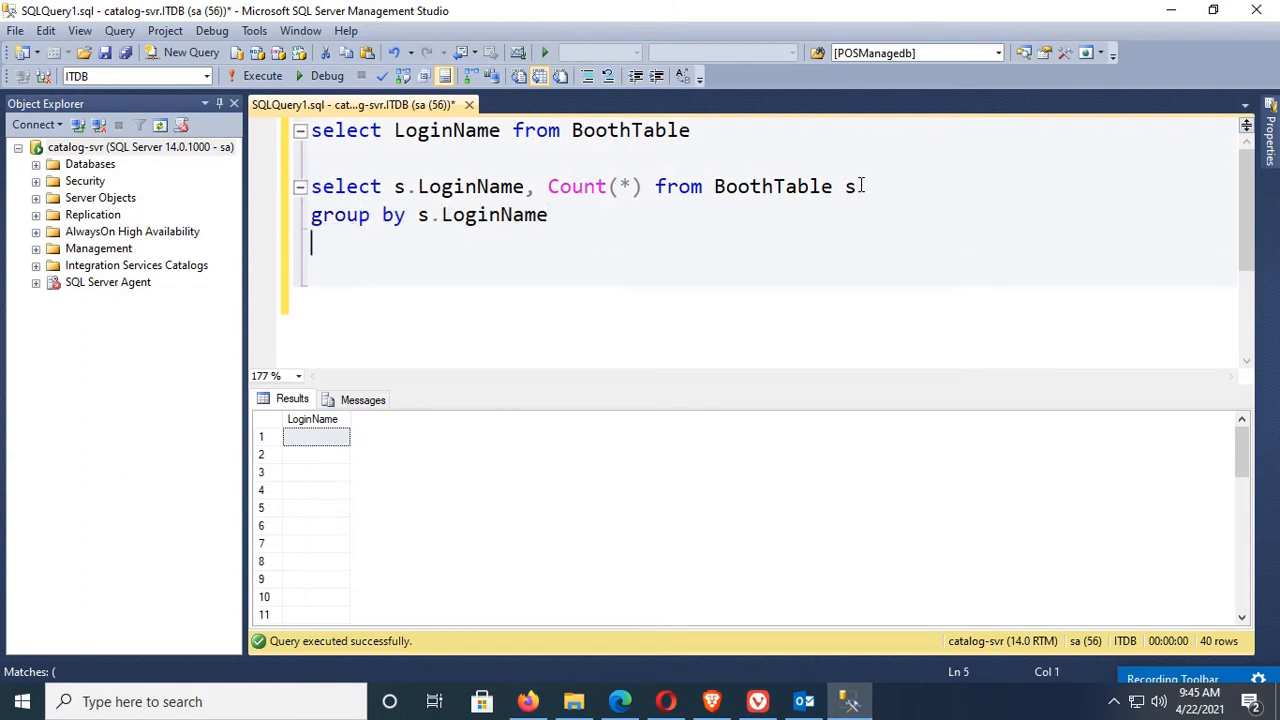
text(having)
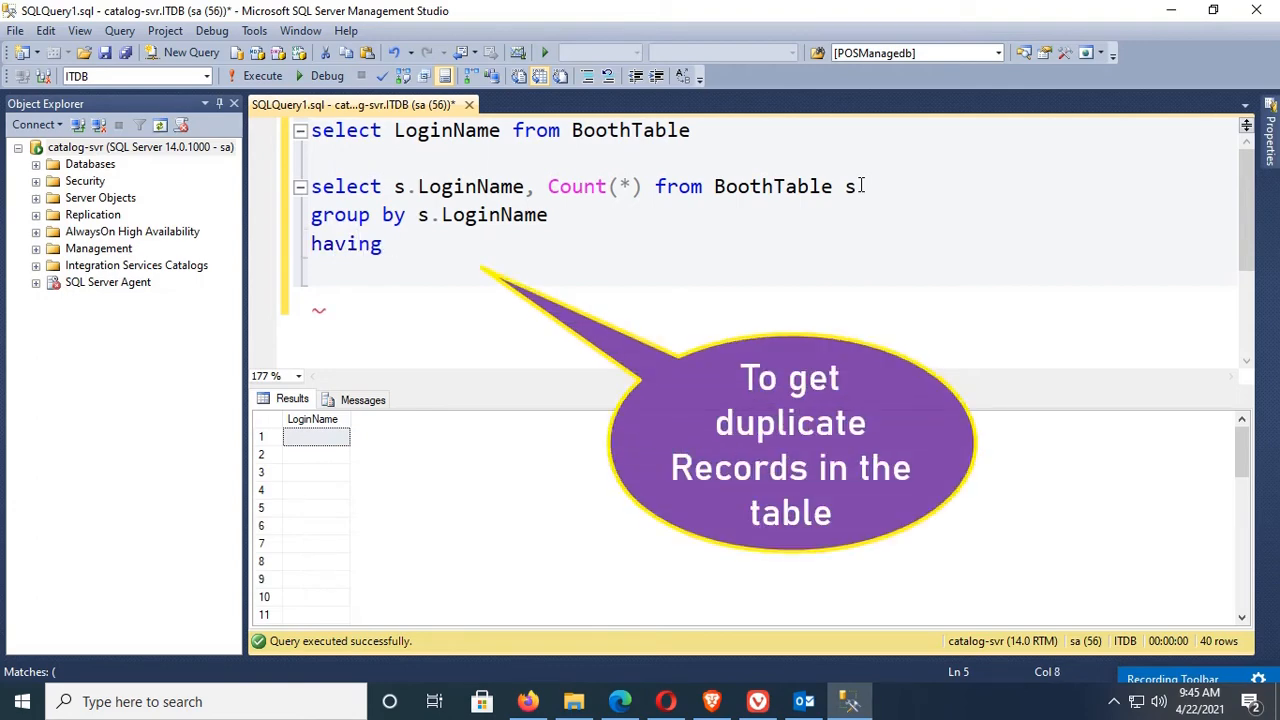
text(count(*)
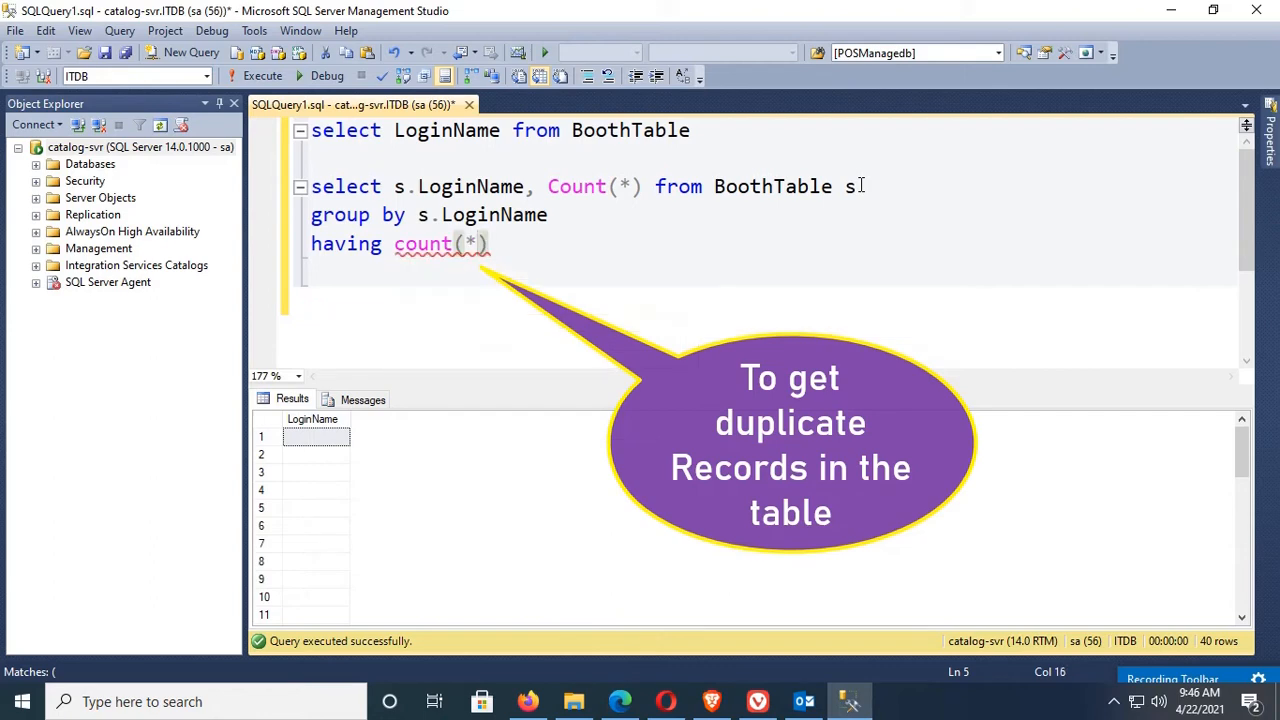
text(>1)
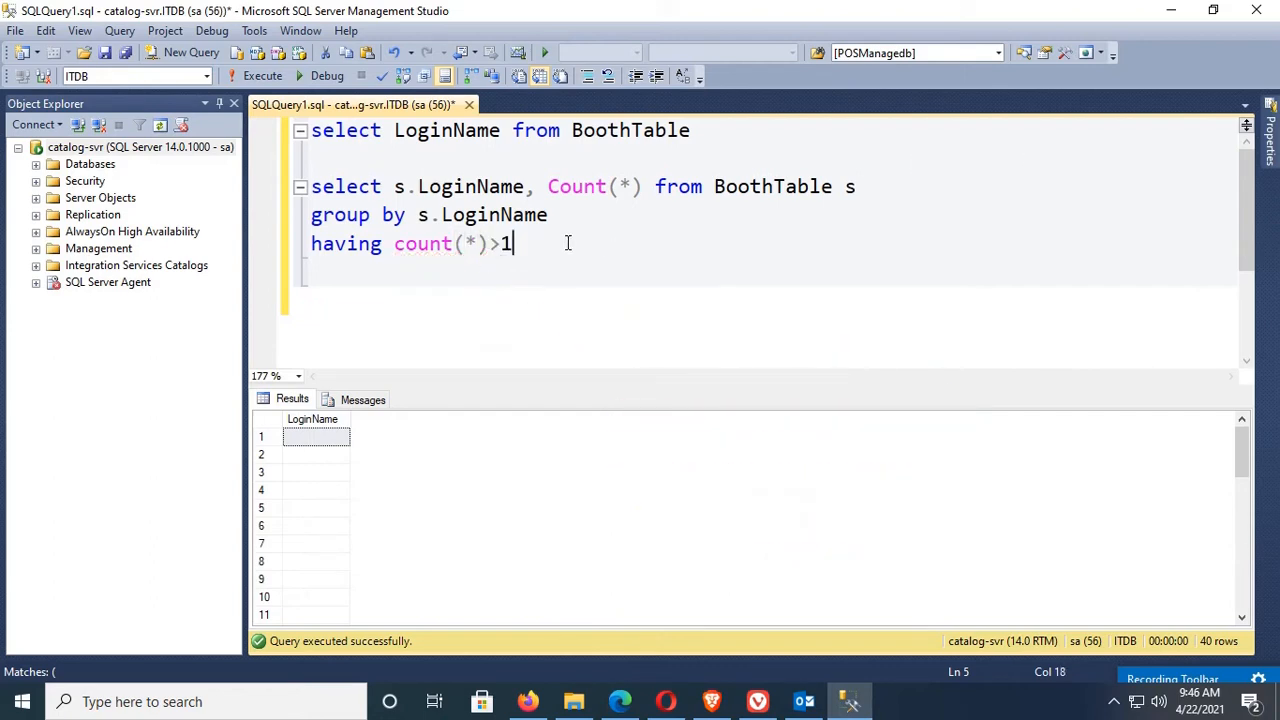
click(254, 76)
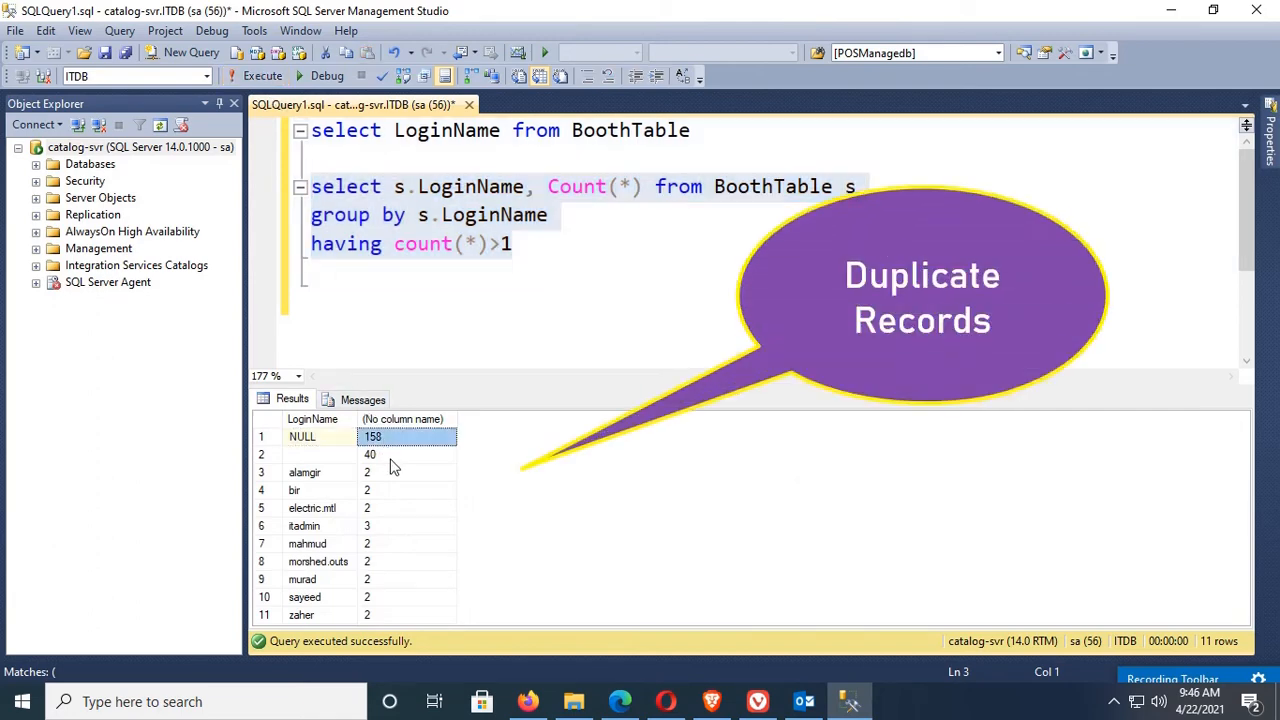
click(303, 525)
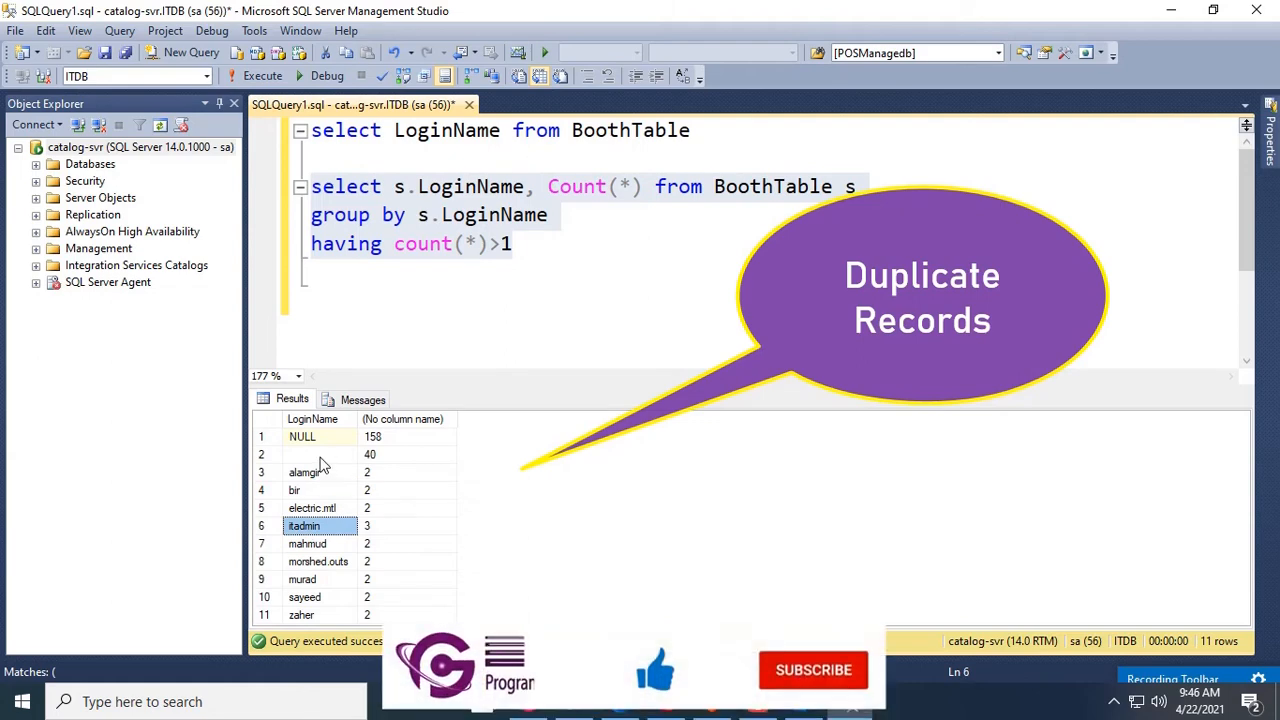
click(320, 454)
text( where LoginName is null)
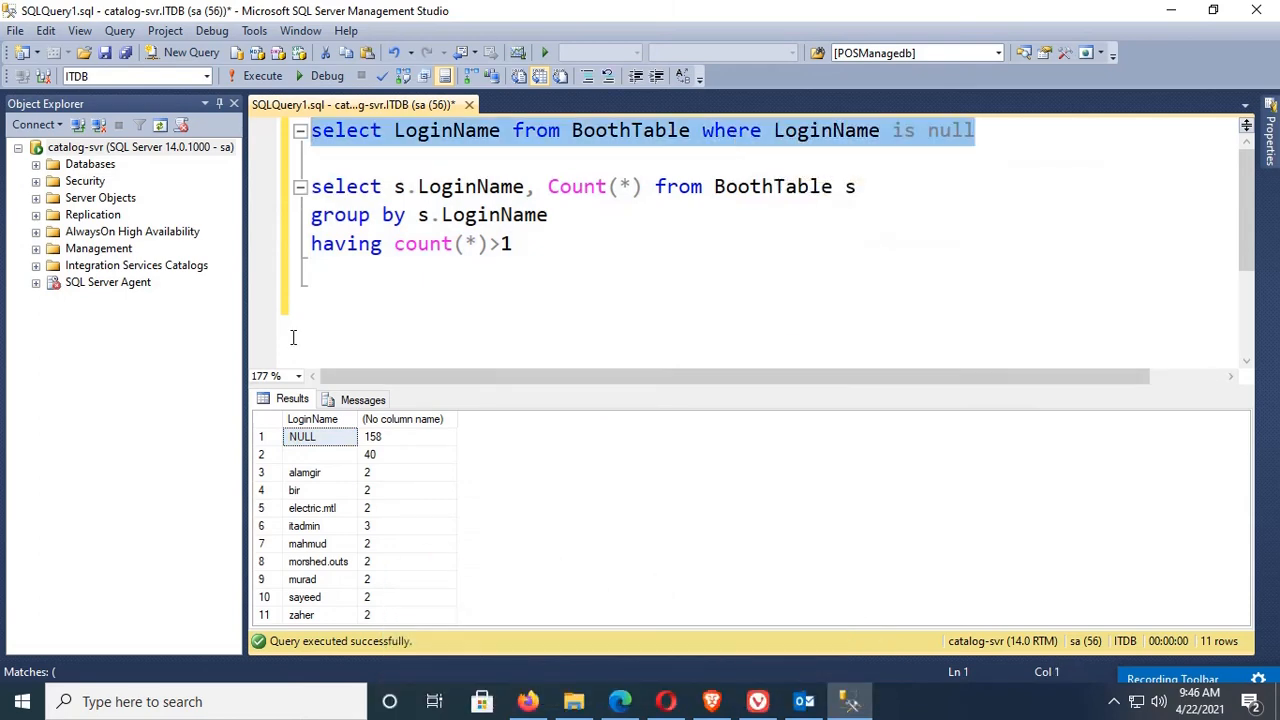
Run the null-login lookup, then change the filter to itadmin and re-run.
click(262, 76)
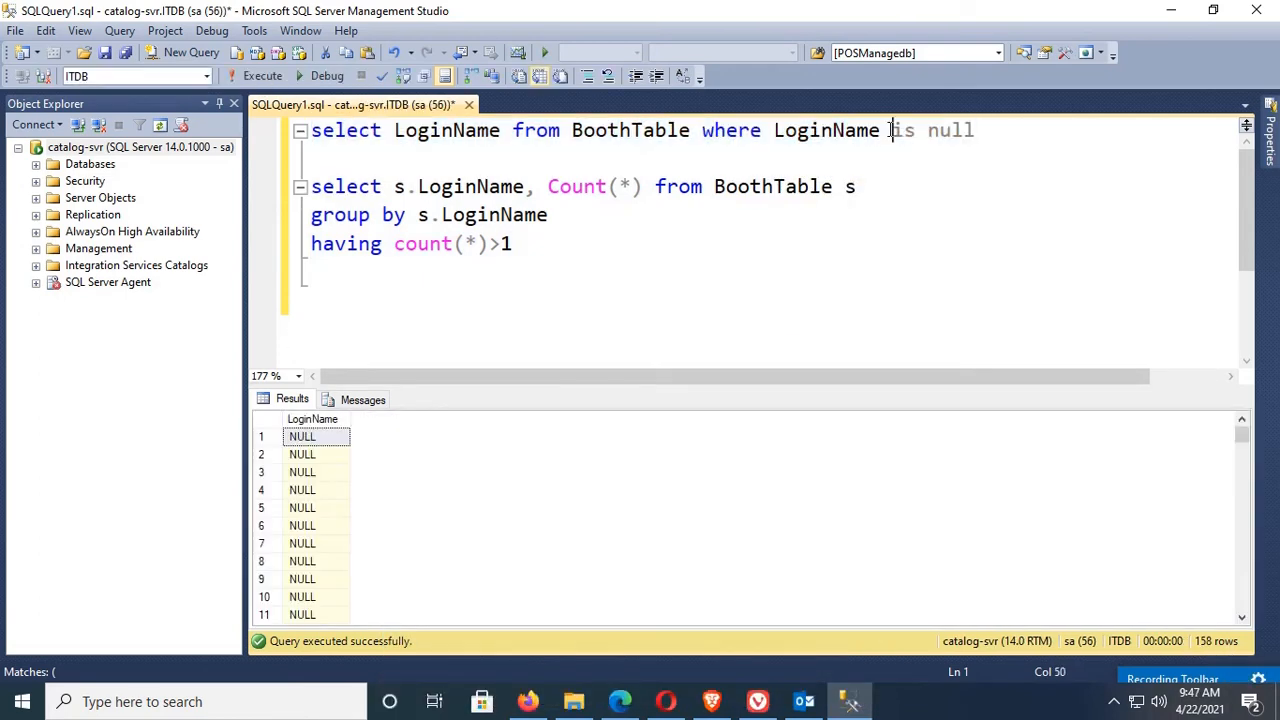
drag(889, 130, 974, 130)
text(=')
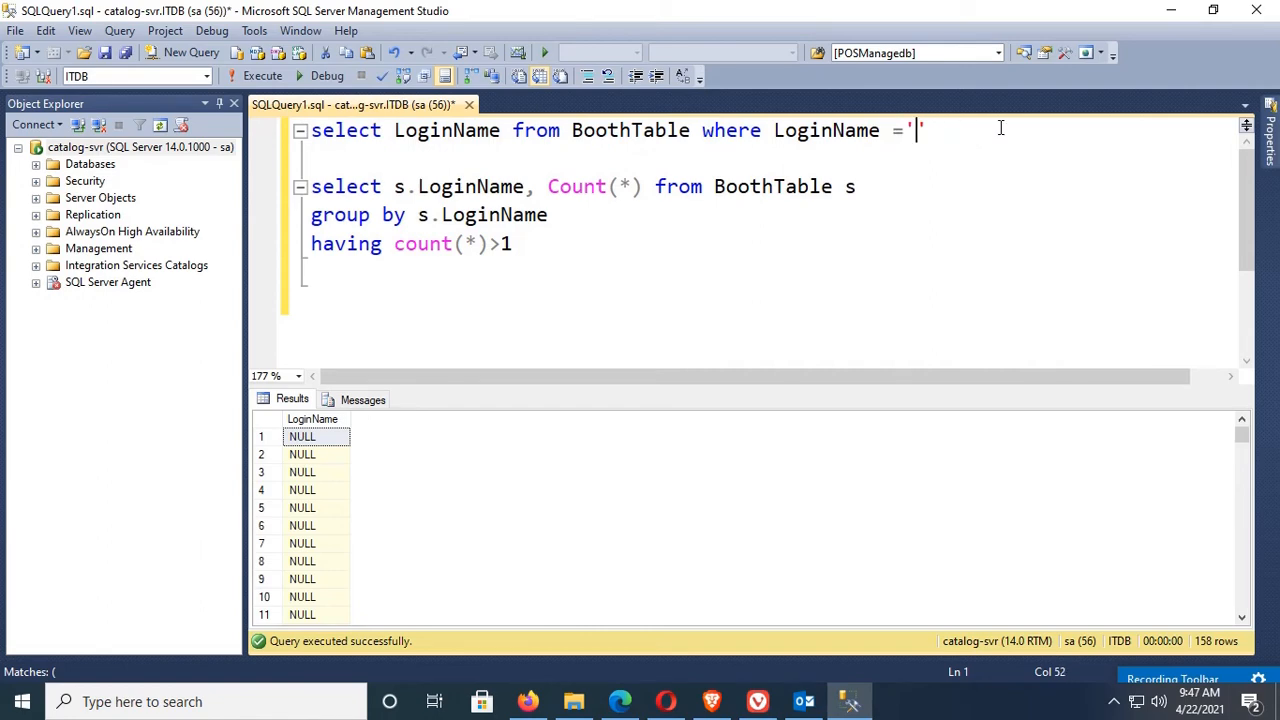
text(itadmin)
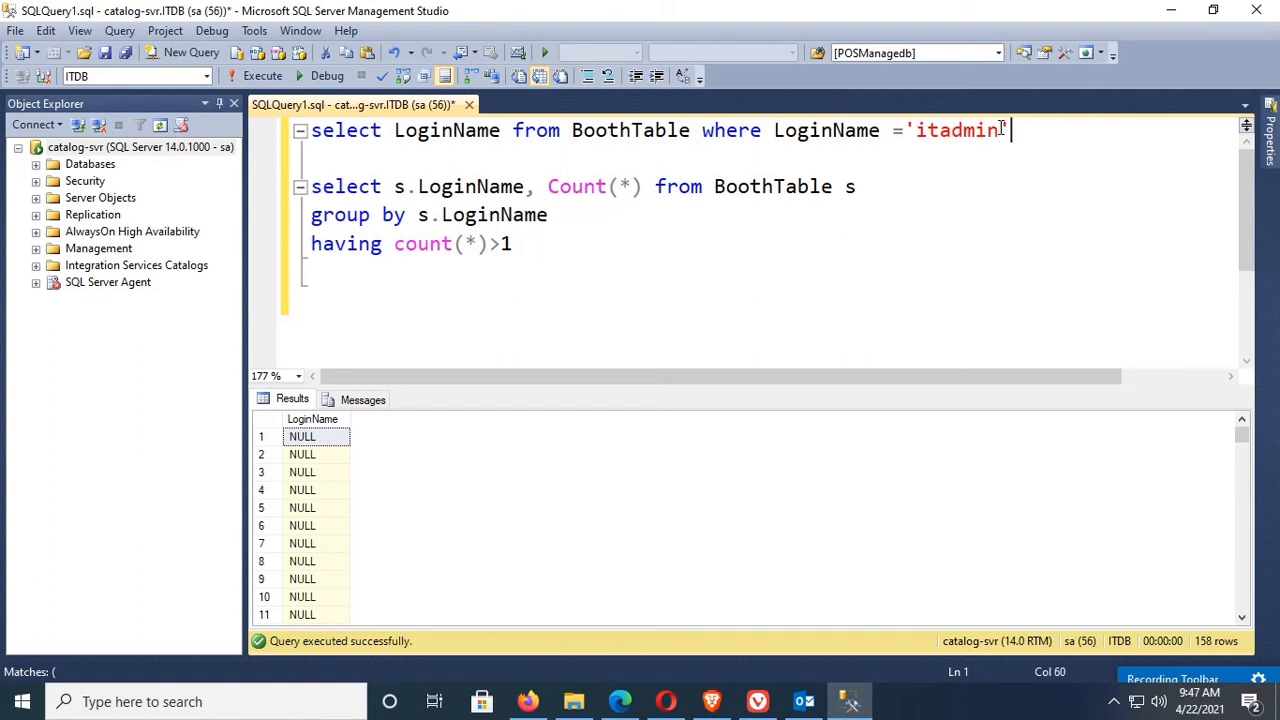
click(262, 76)
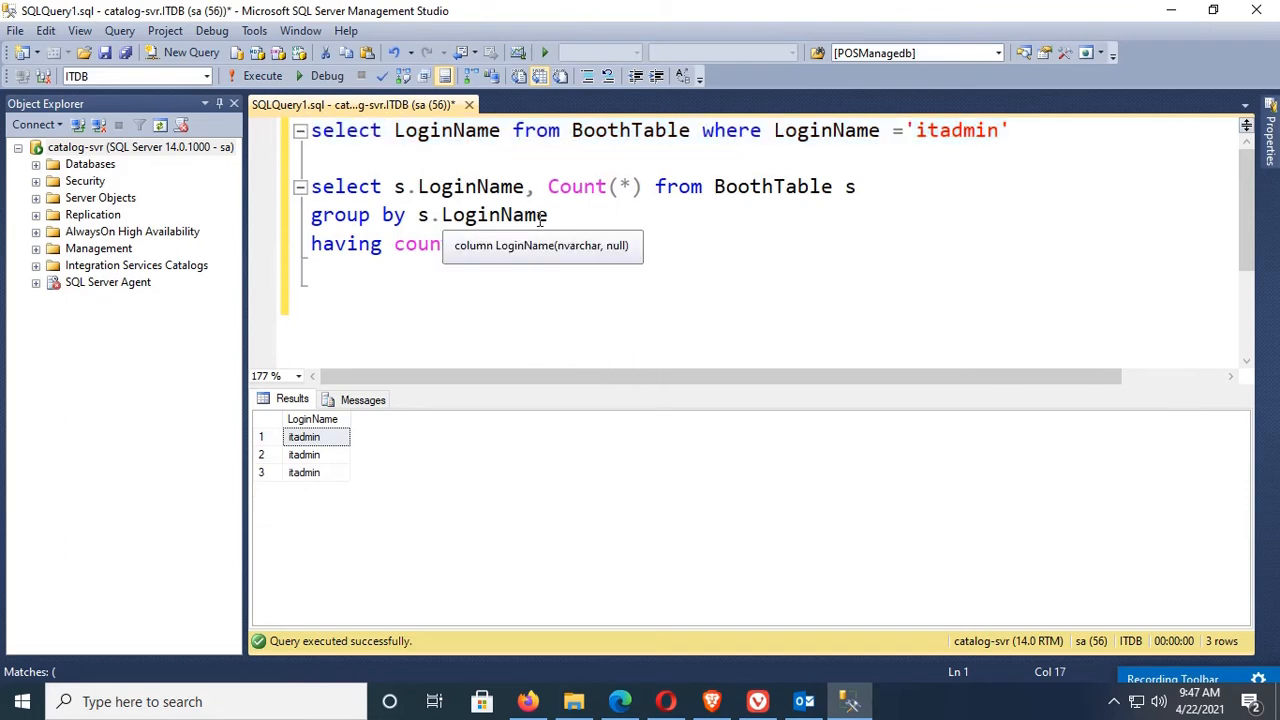
Add BoothIDNO to the itadmin query, run it, and start adding s.BoothIDNO to the grouped query.
text(,BoothIDNO)
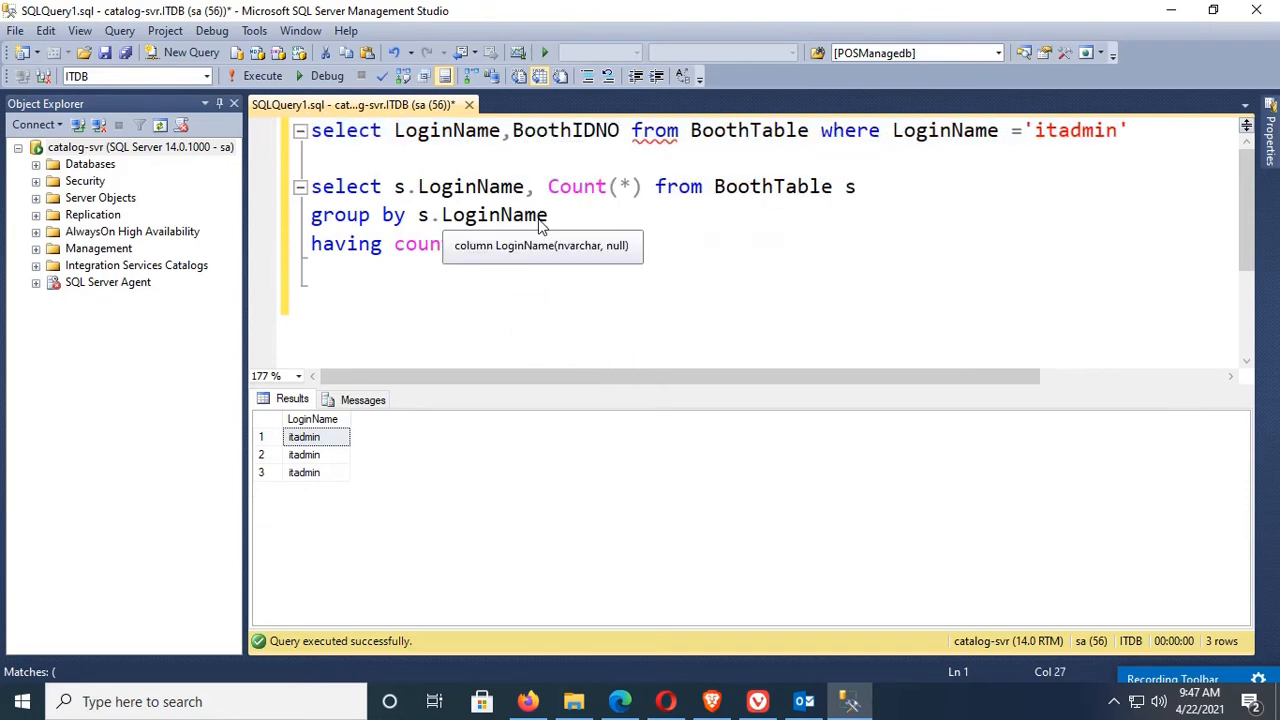
click(255, 76)
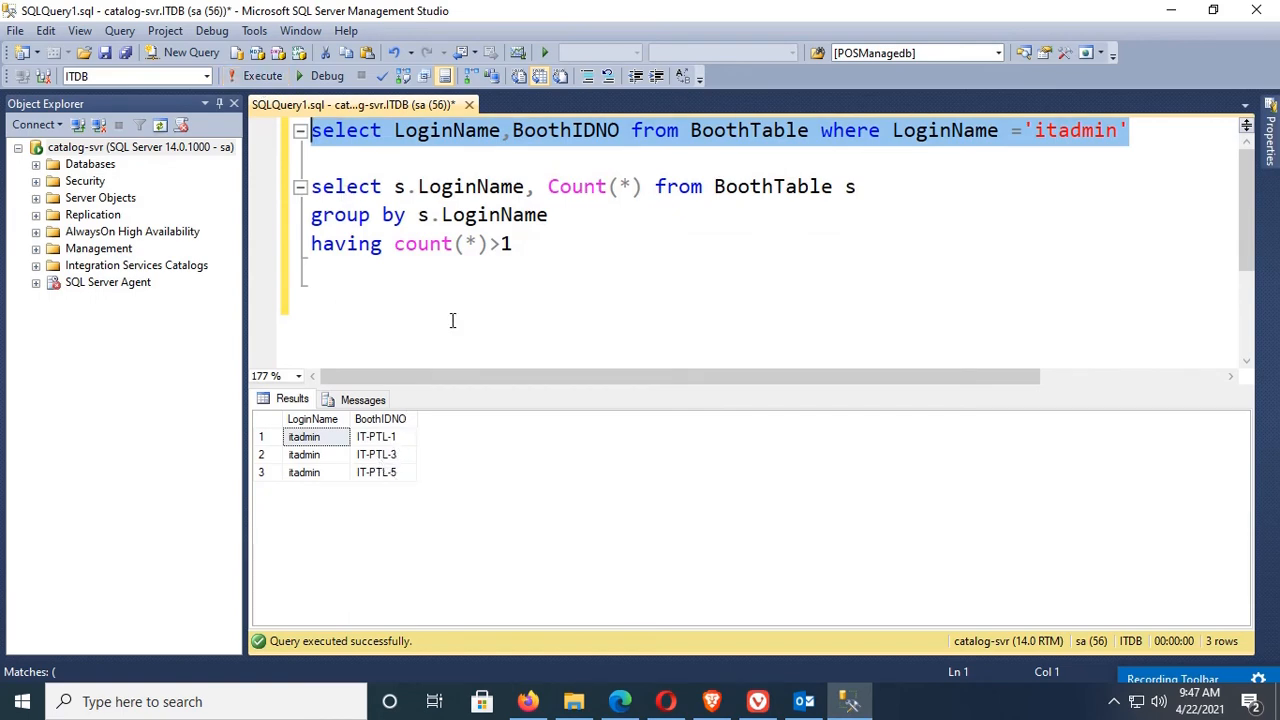
click(527, 201)
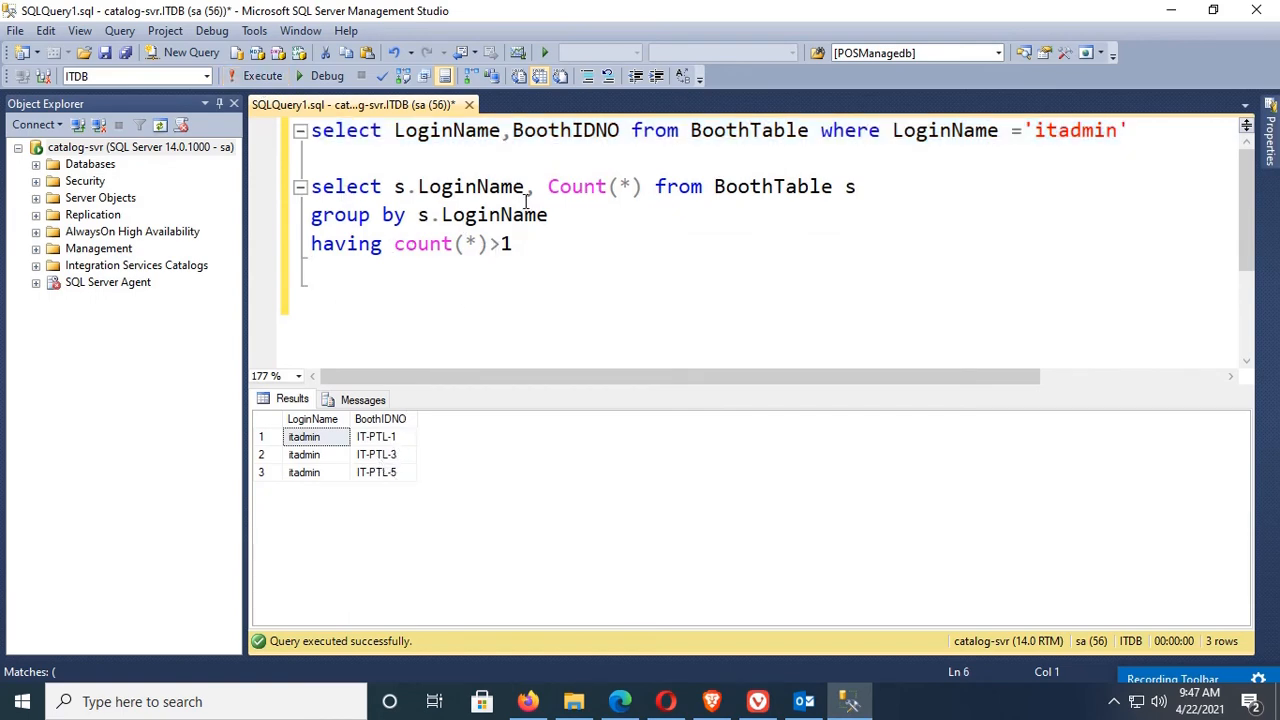
text(s.BoothIDNO)
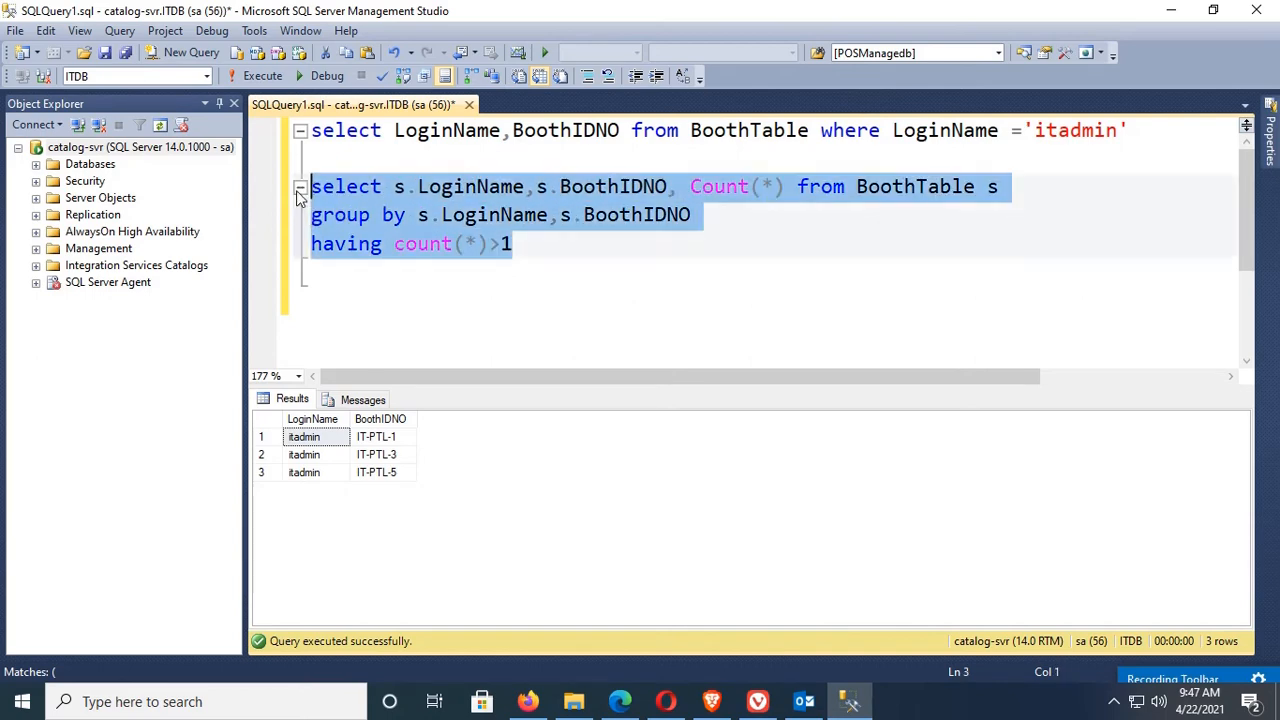
Run the grouped query, then join a subquery of LoginNames having count(*)>1 on s.LoginName=t.LoginName.
click(256, 76)
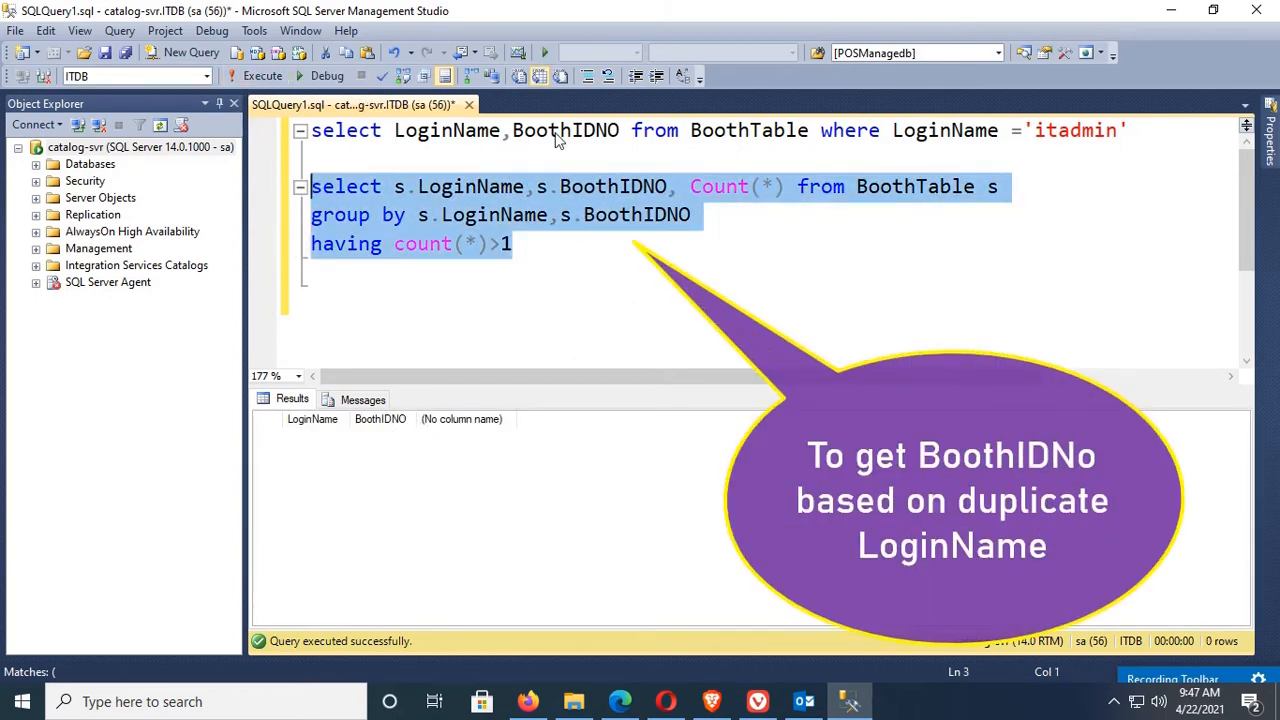
mouse_move(632, 205)
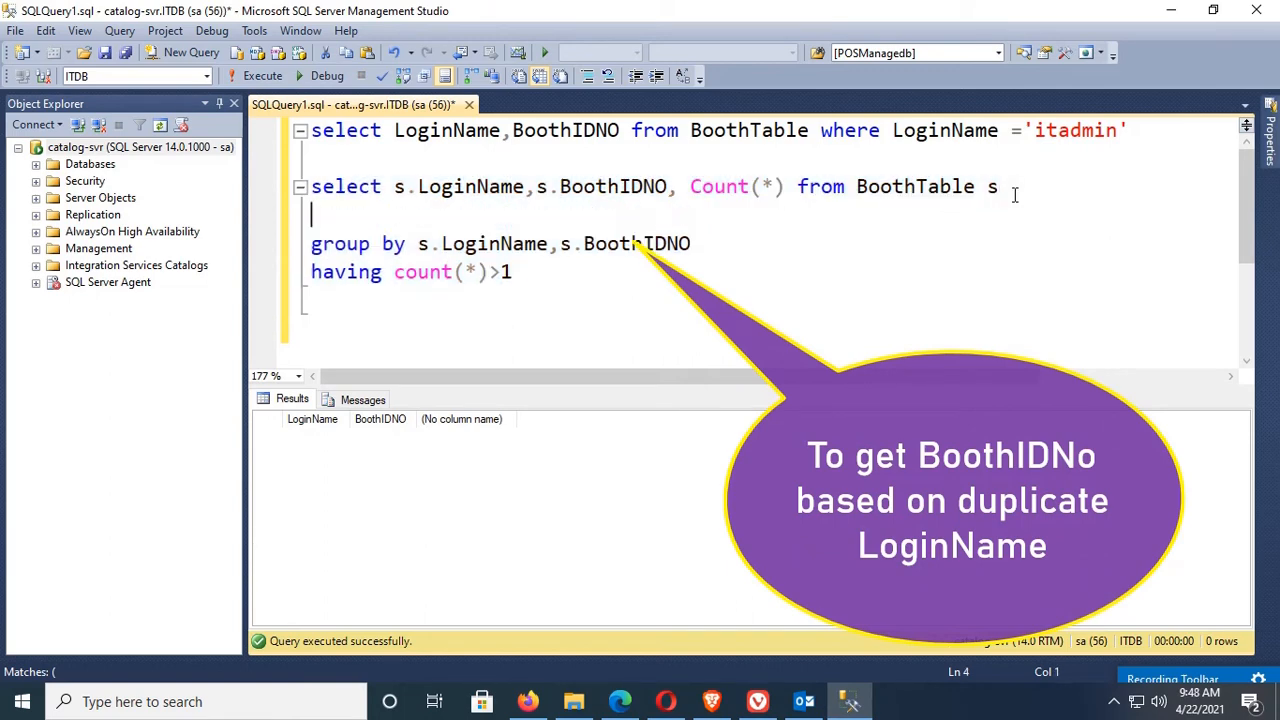
text(join(select)
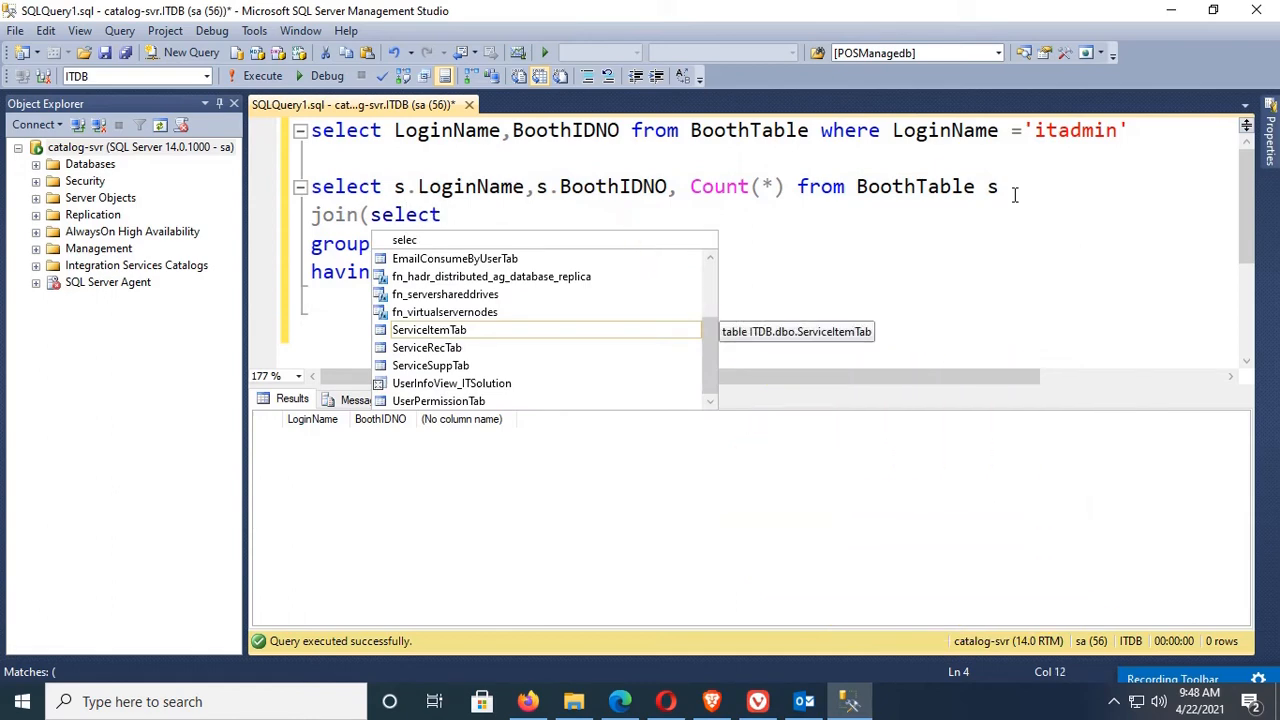
text(LoginName)
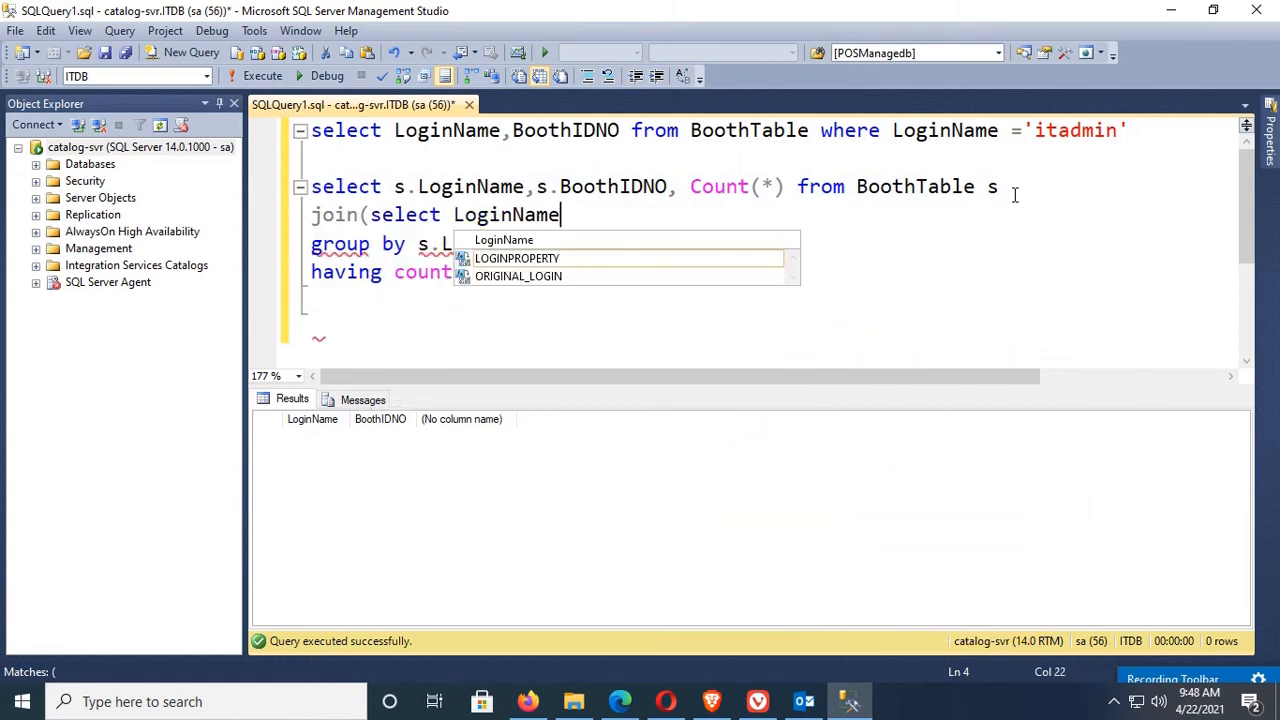
text(from)
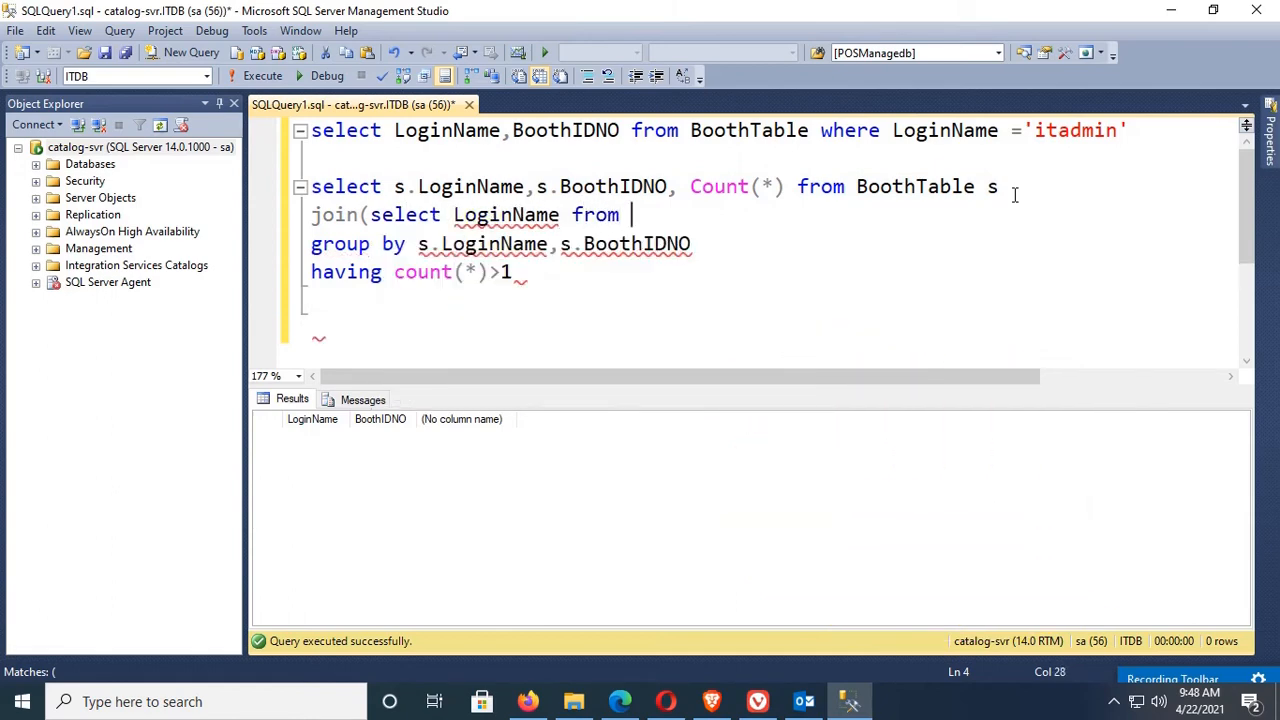
text(BoothTable group by l)
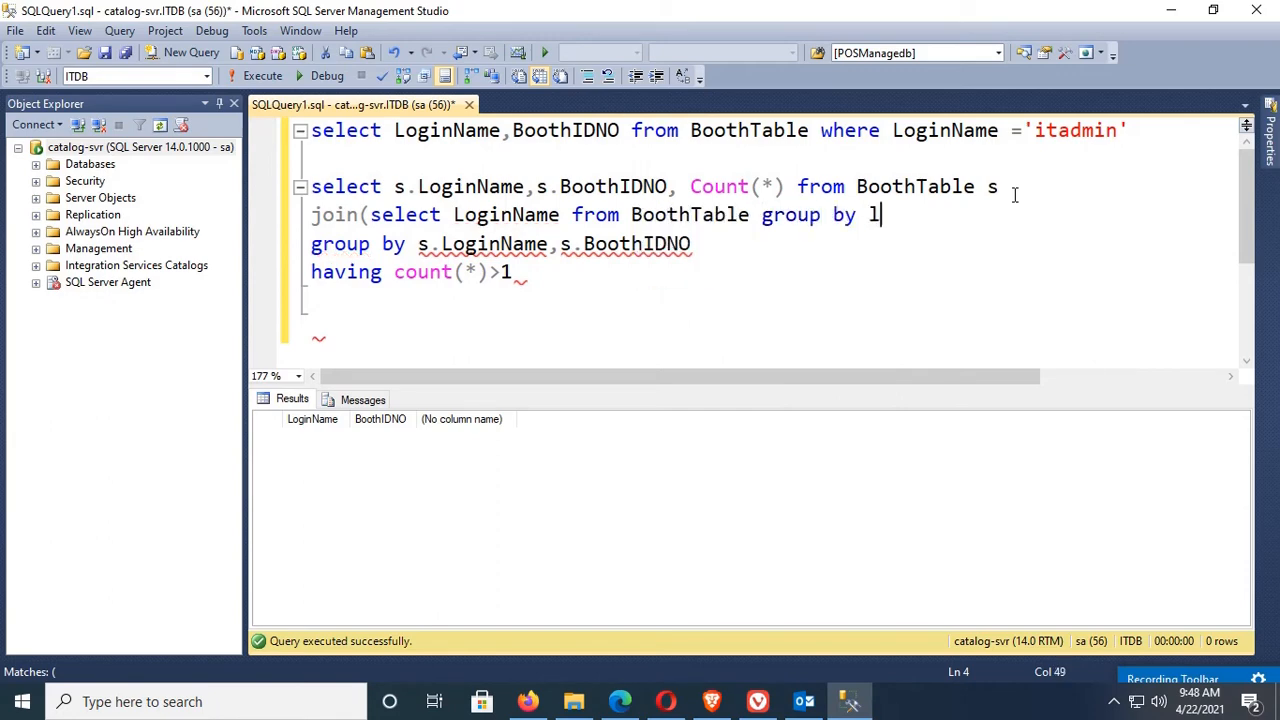
text(oginName)
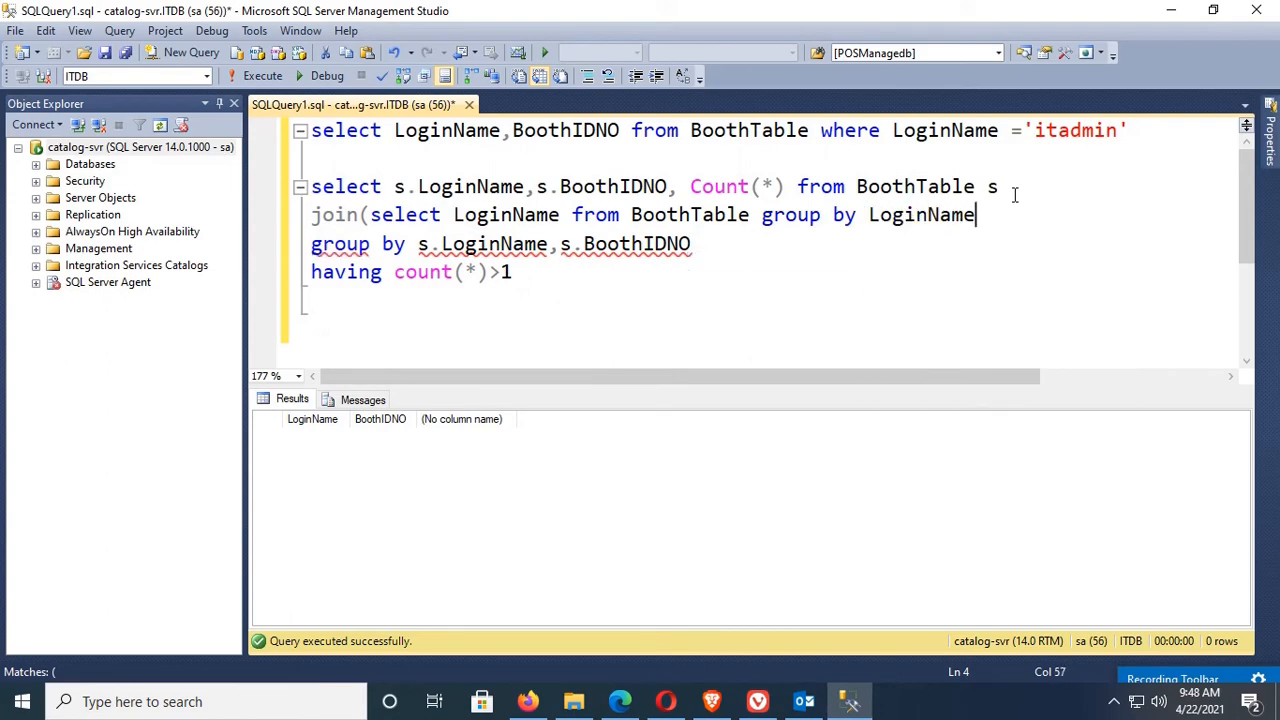
text(having)
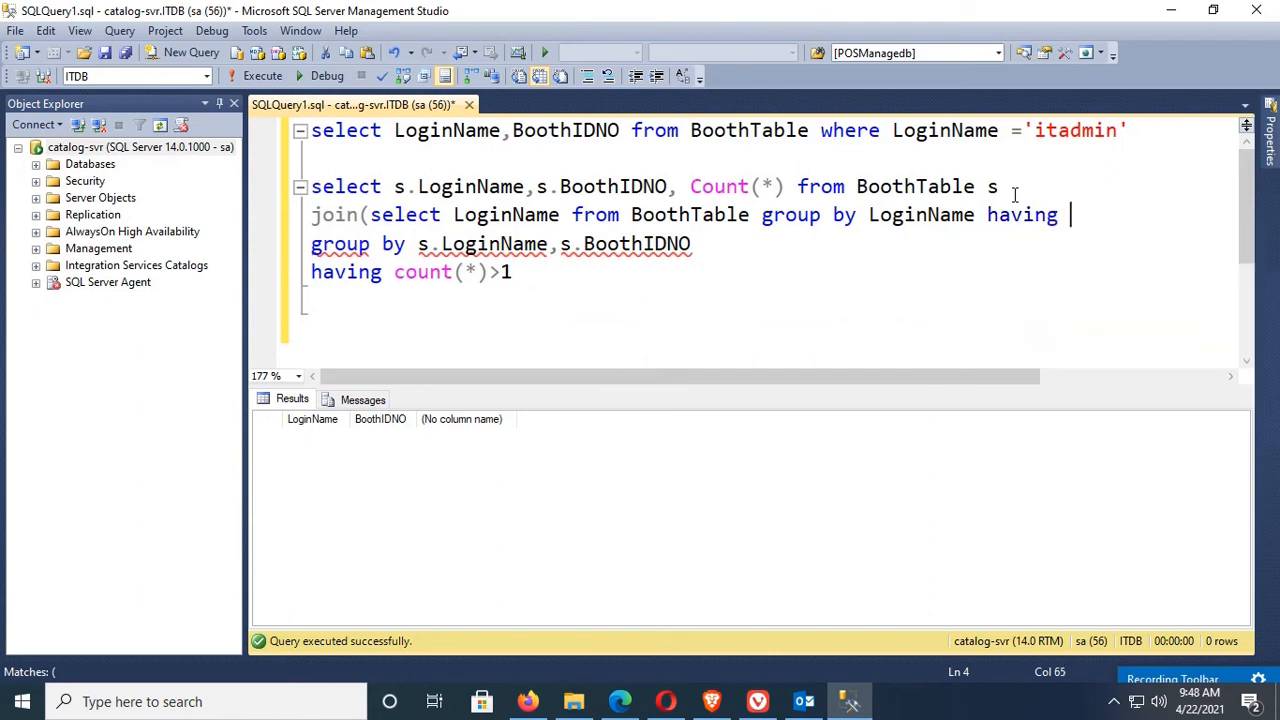
text(count)
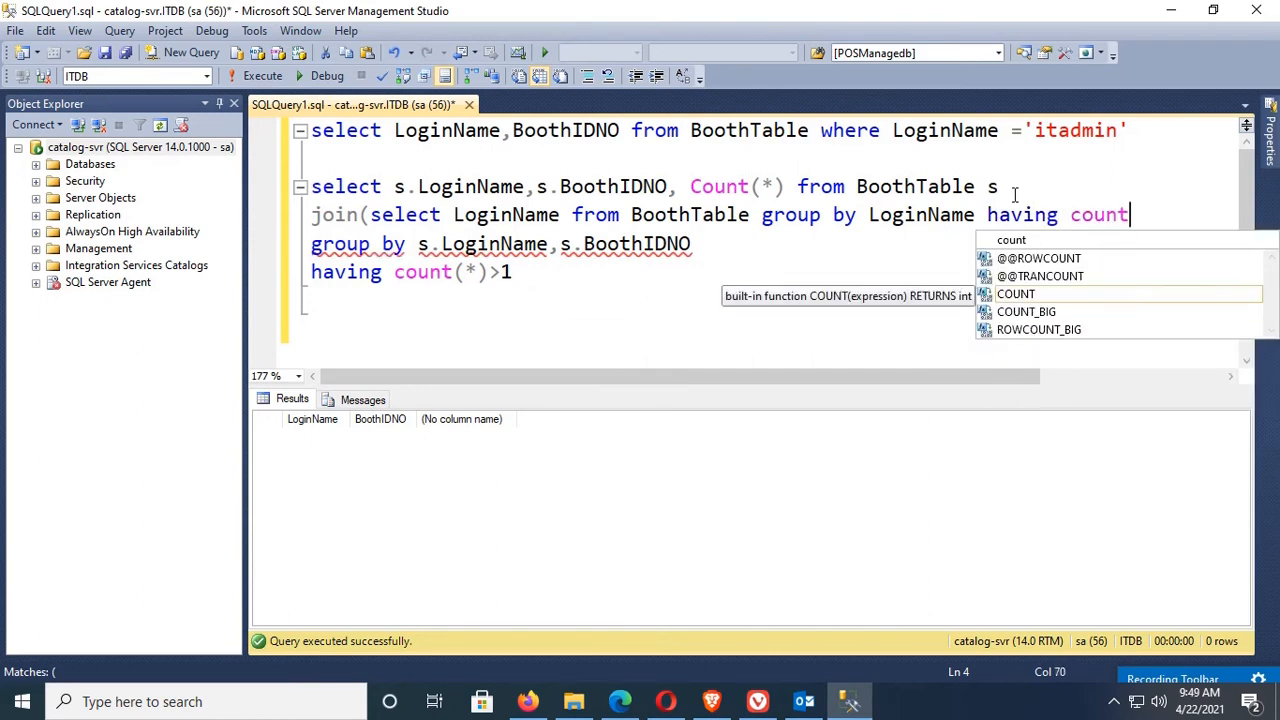
text((*)>1) t)
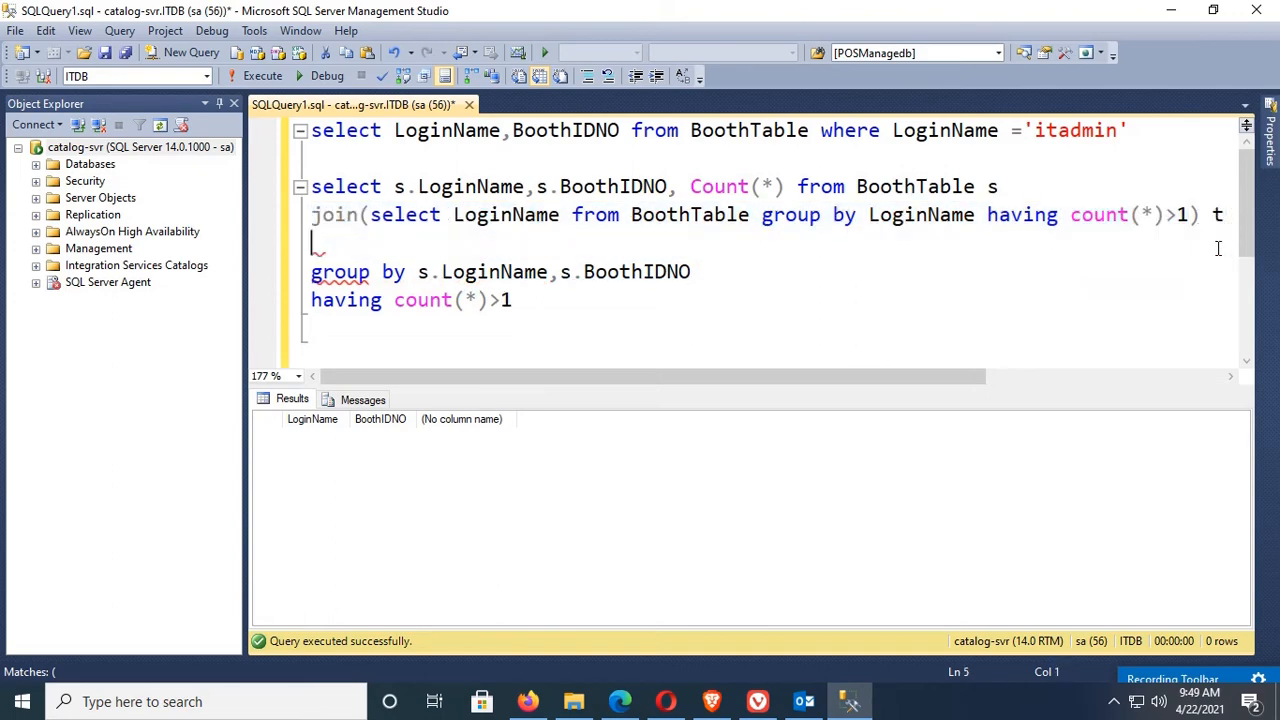
text(on s.)
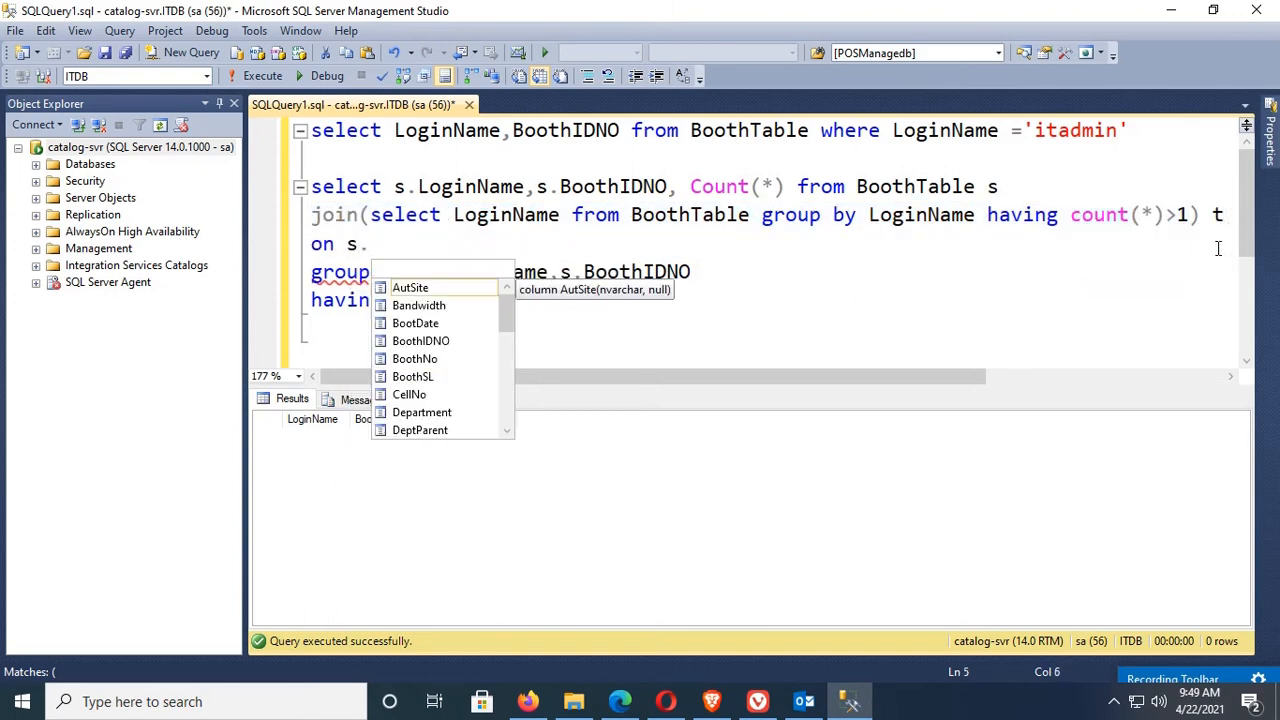
text(LoginName=t.LoginName)
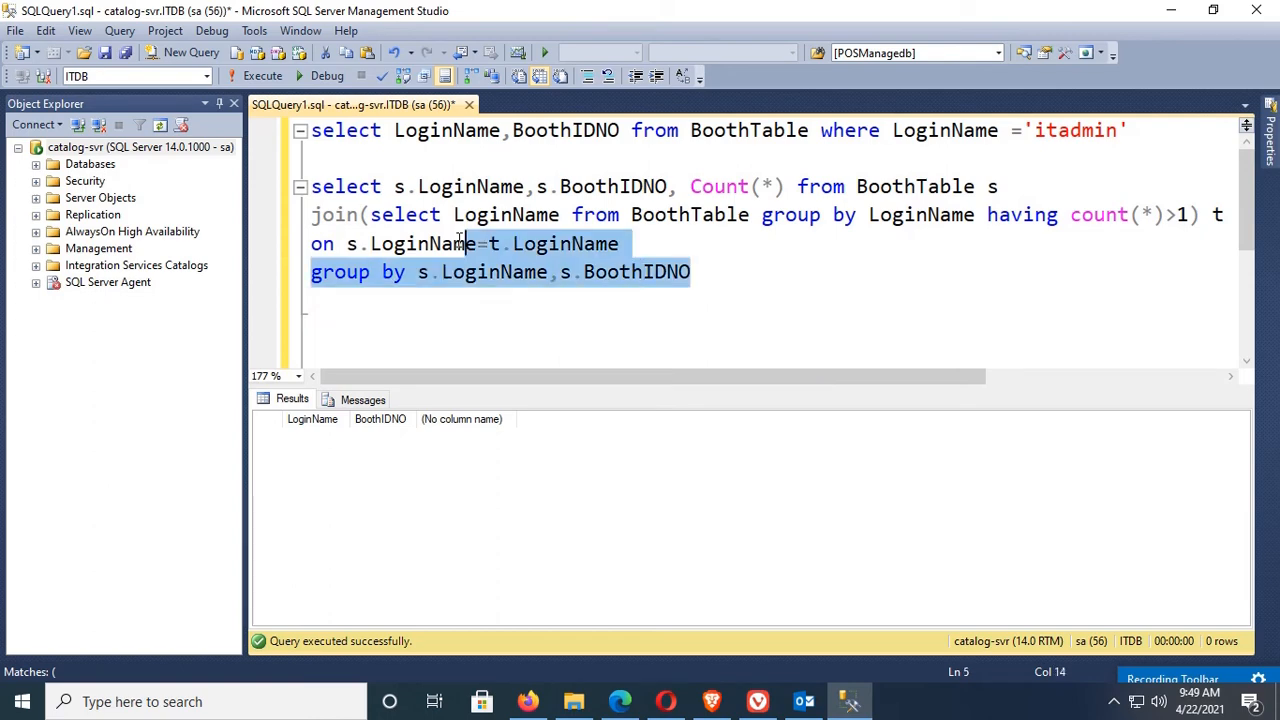
Run the joined query and remove Count(*) from the select list.
click(262, 76)
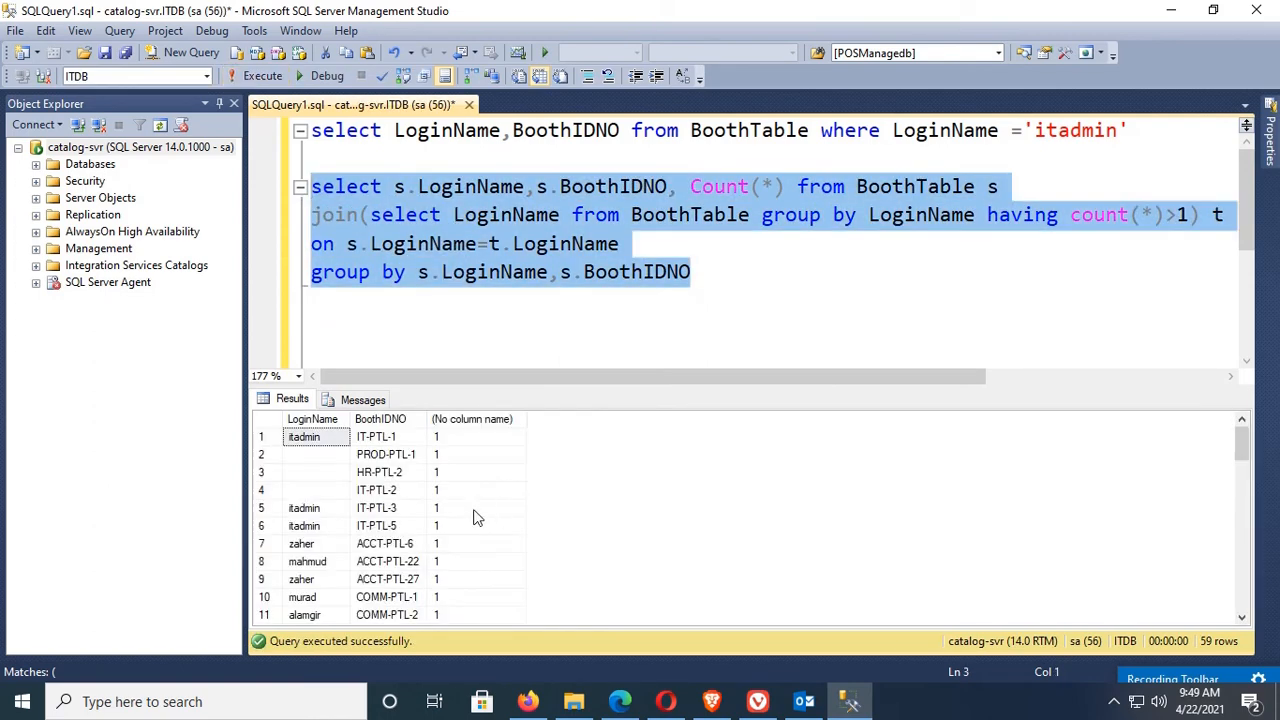
mouse_move(418, 463)
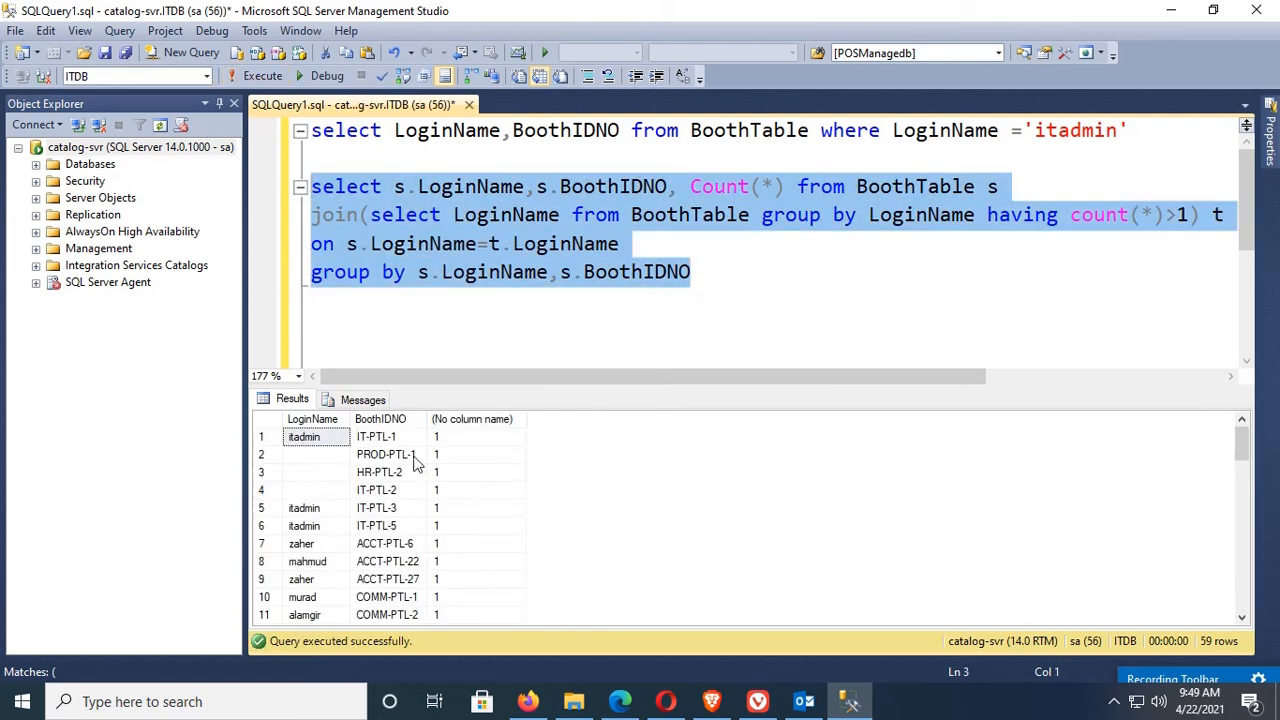
double_click(730, 186)
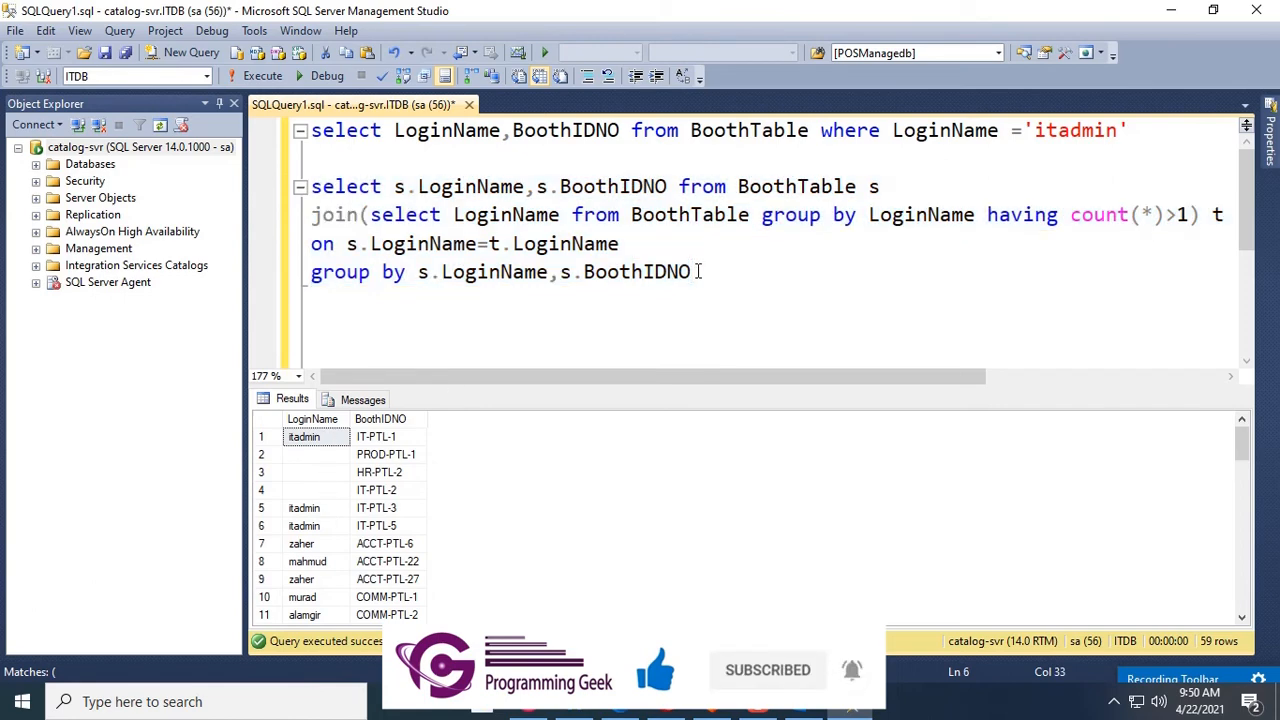
Add ORDER BY LoginName DESC to the query.
text(order)
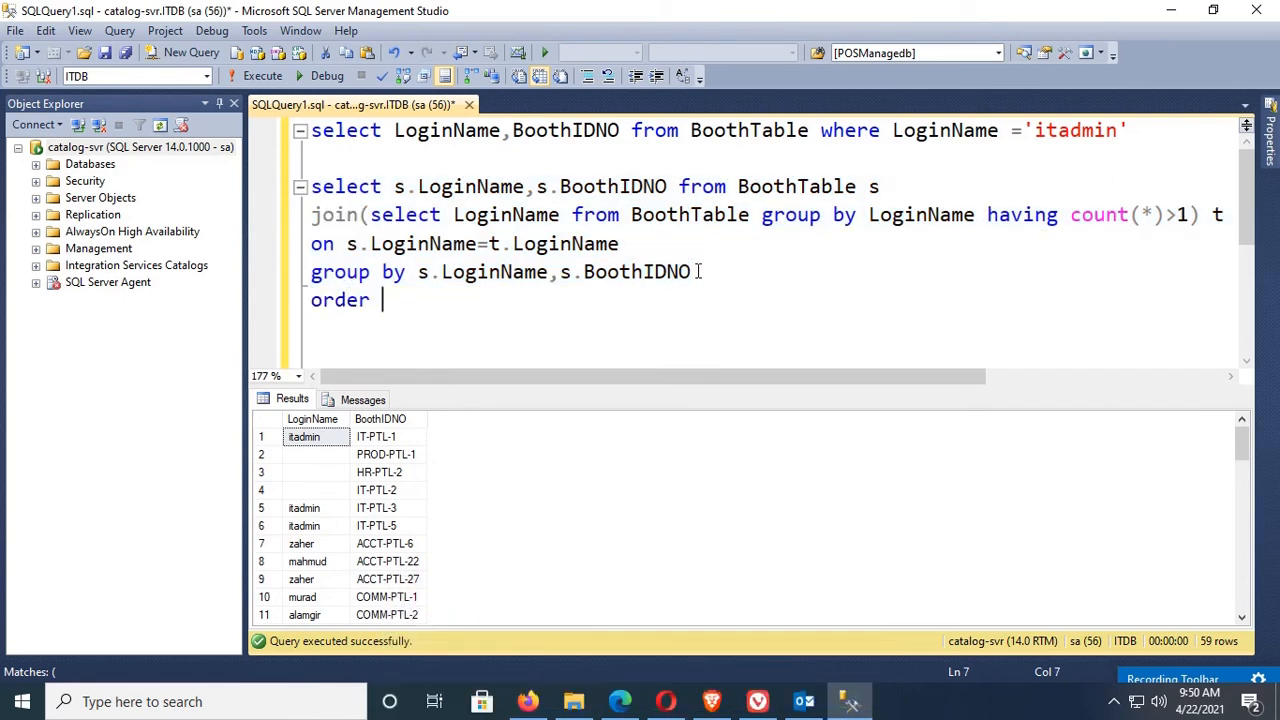
text(by)
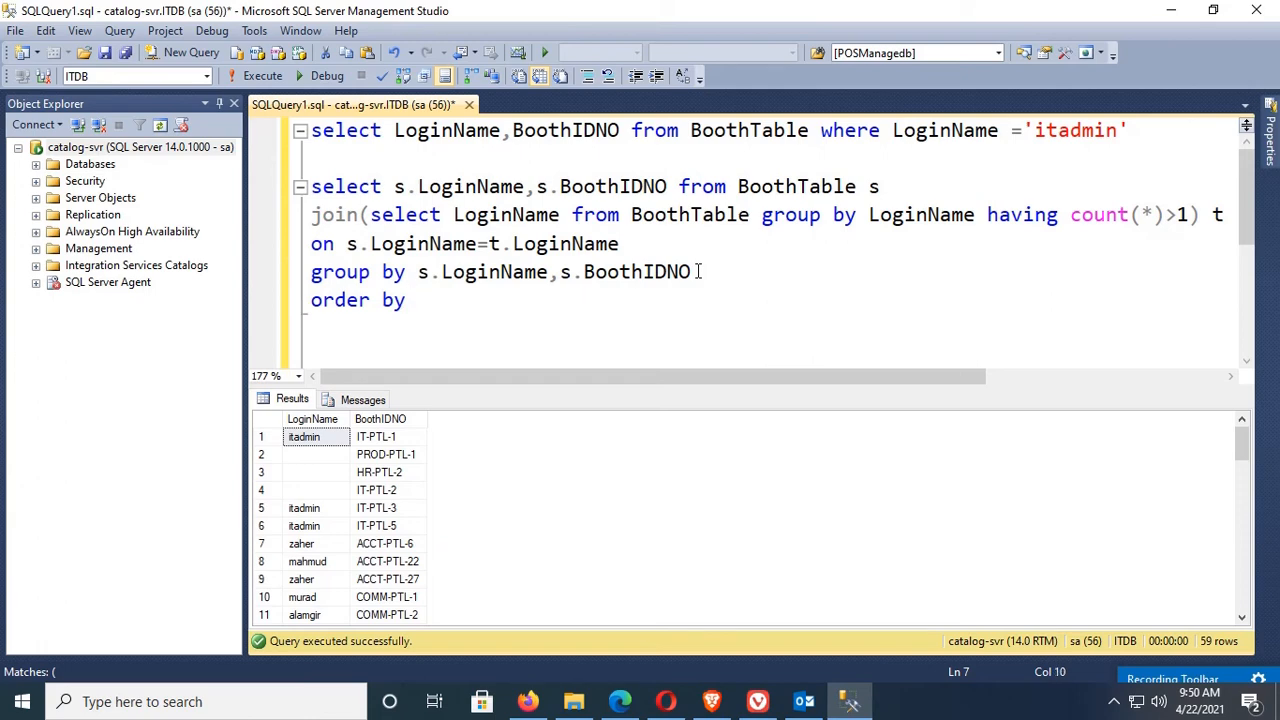
text(loginn)
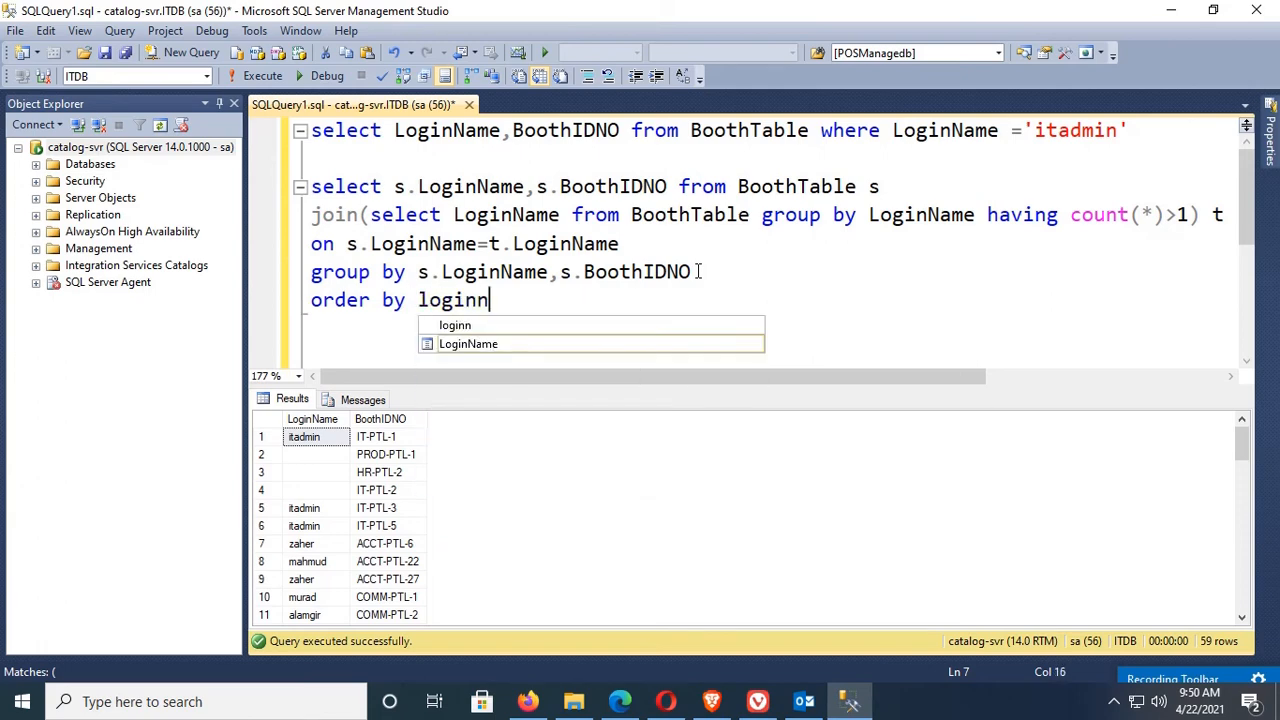
text(LoginName des)
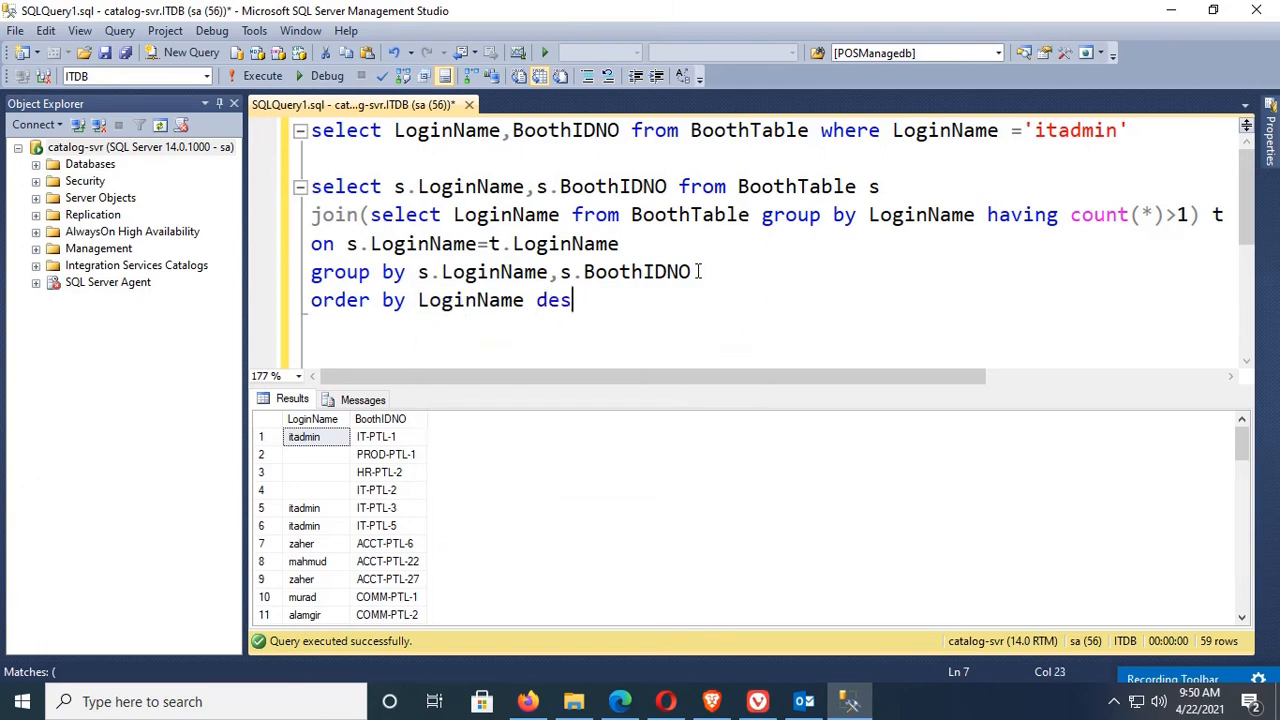